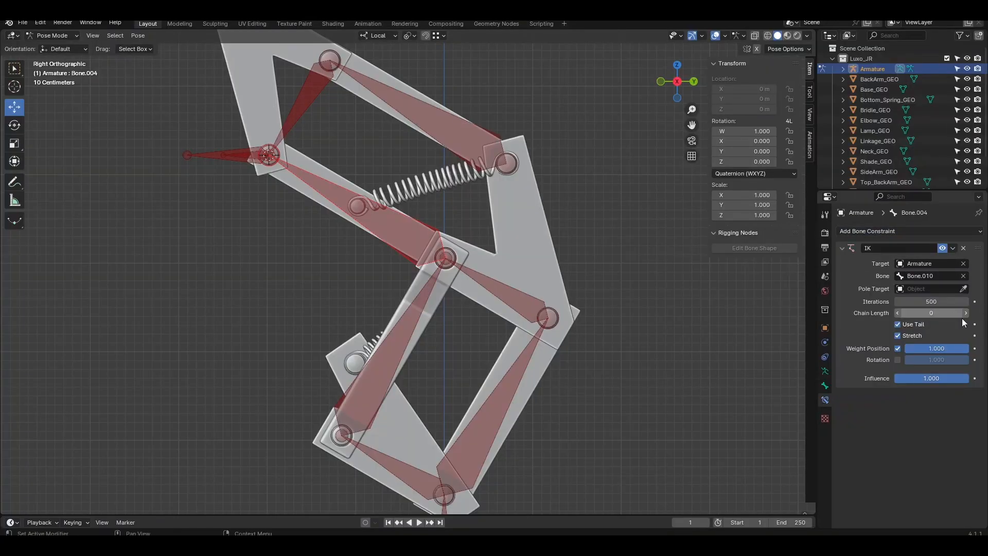
Show the finished IK lamp rig, then view the Gumroad practice files page
left_click(932, 276)
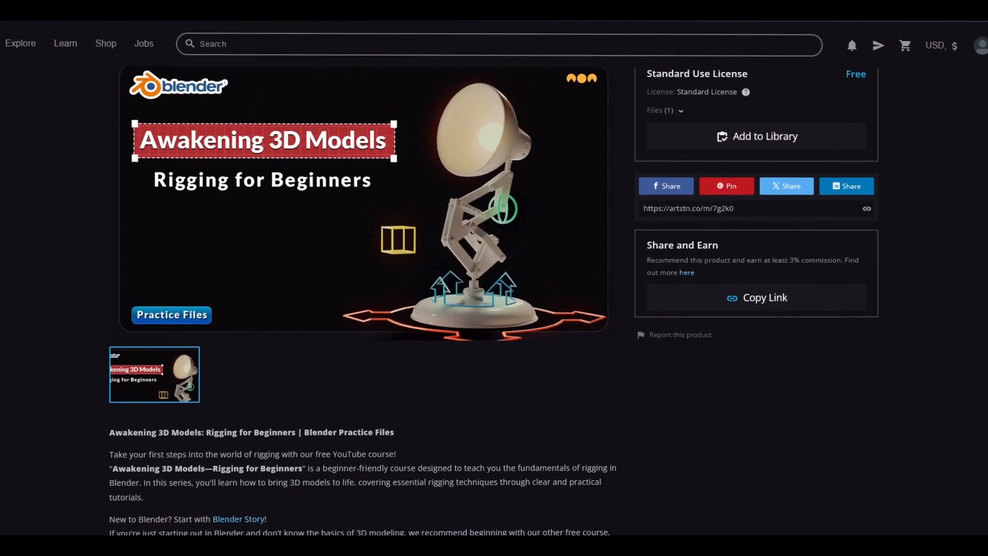
scroll("up", 3)
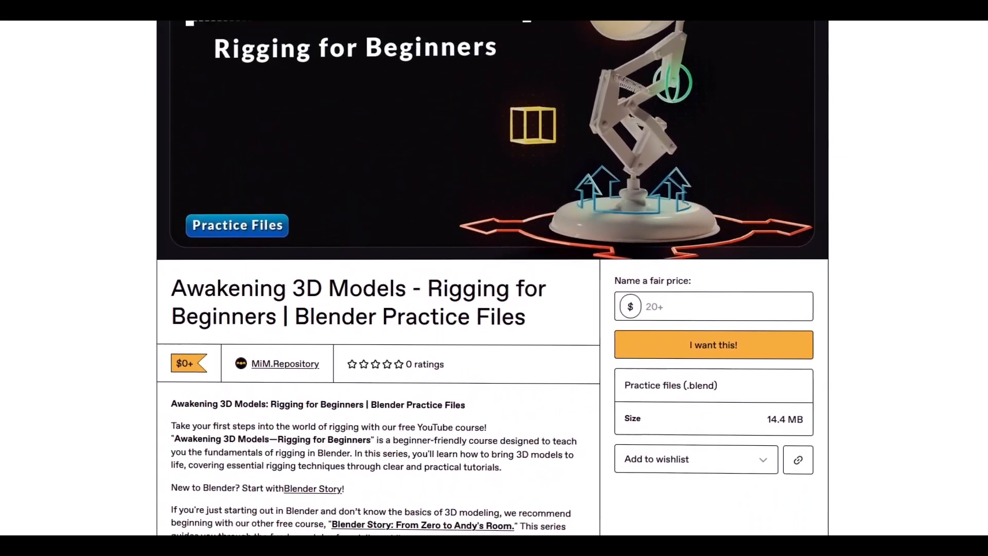
scroll("up", 3)
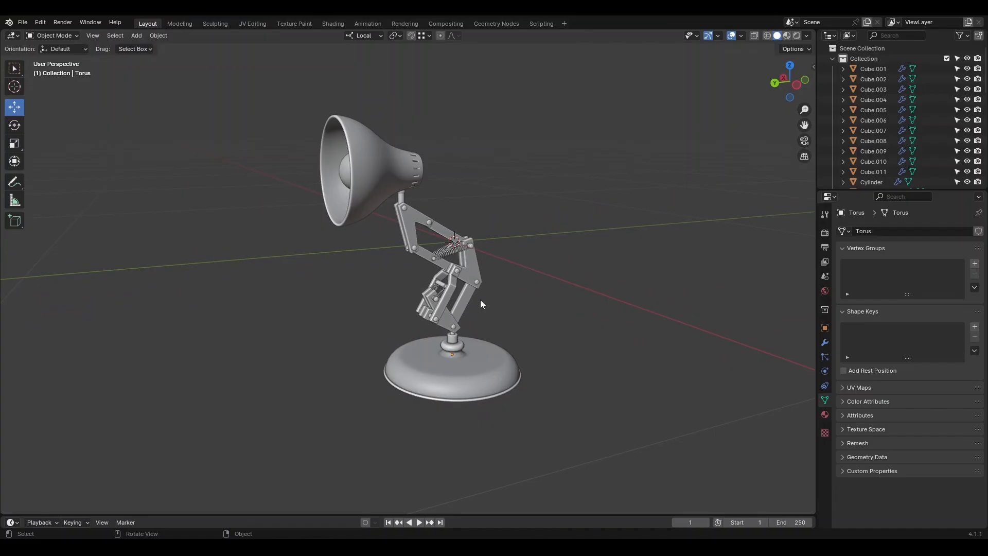
mouse_move(476, 353)
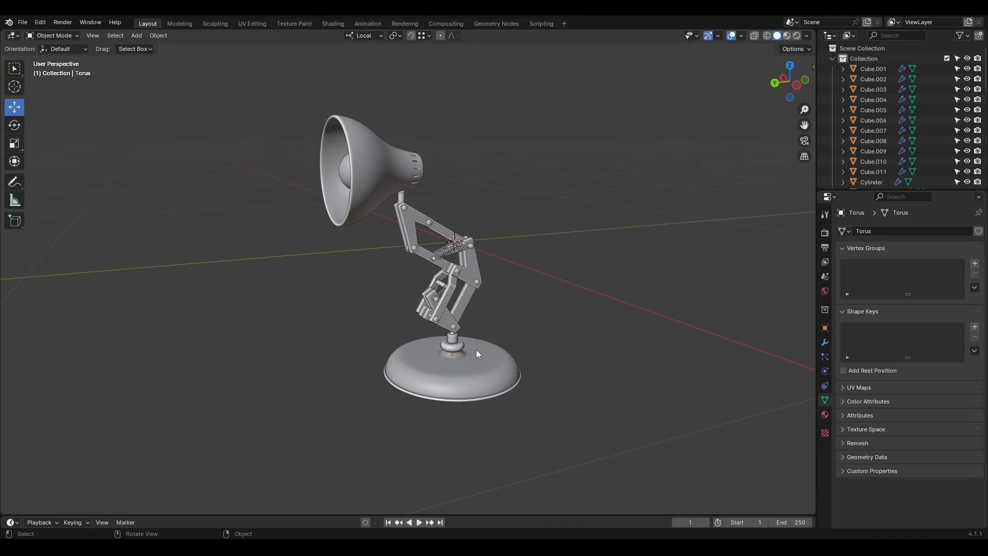
Enter Edit Mode on the lamp base with vertex select enabled
left_click(54, 35)
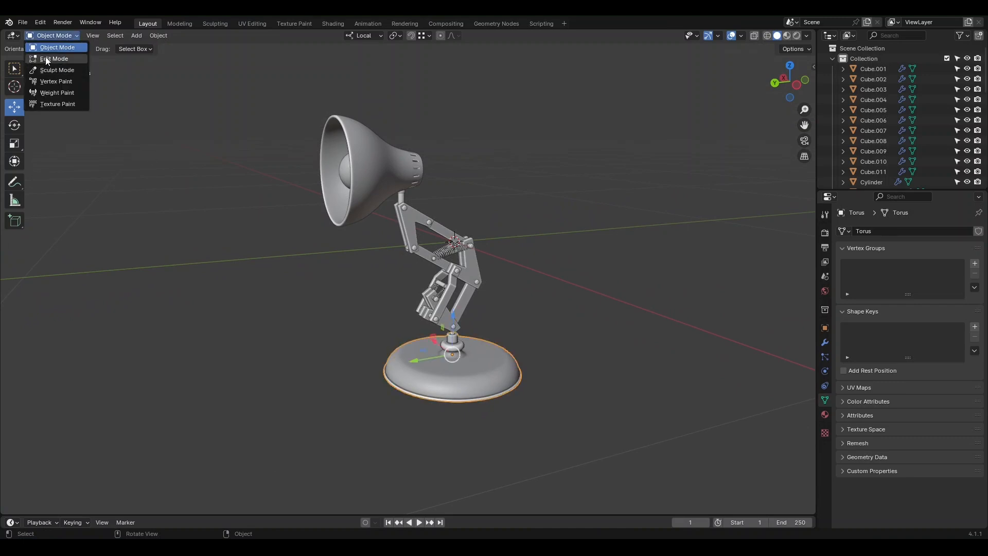
left_click(55, 59)
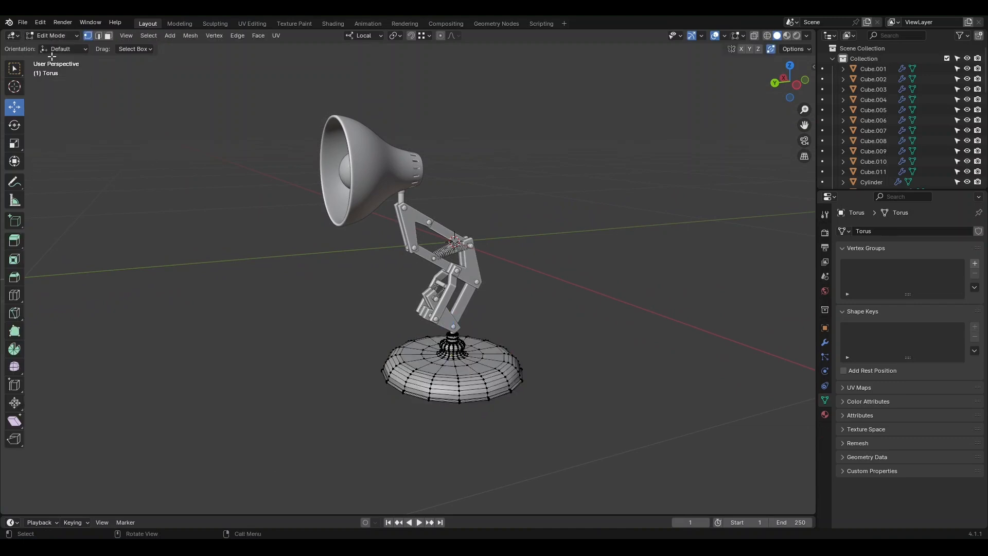
left_click(99, 35)
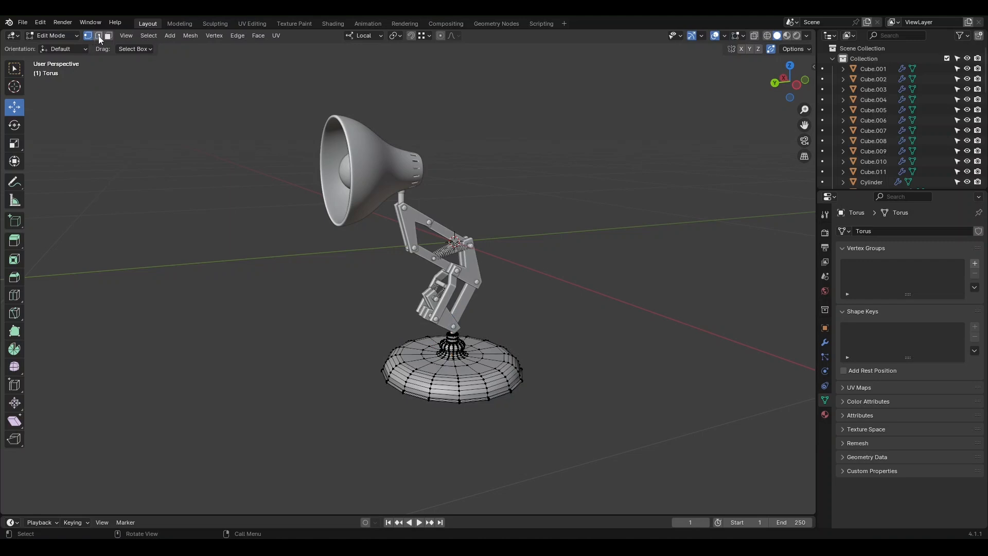
mouse_move(107, 35)
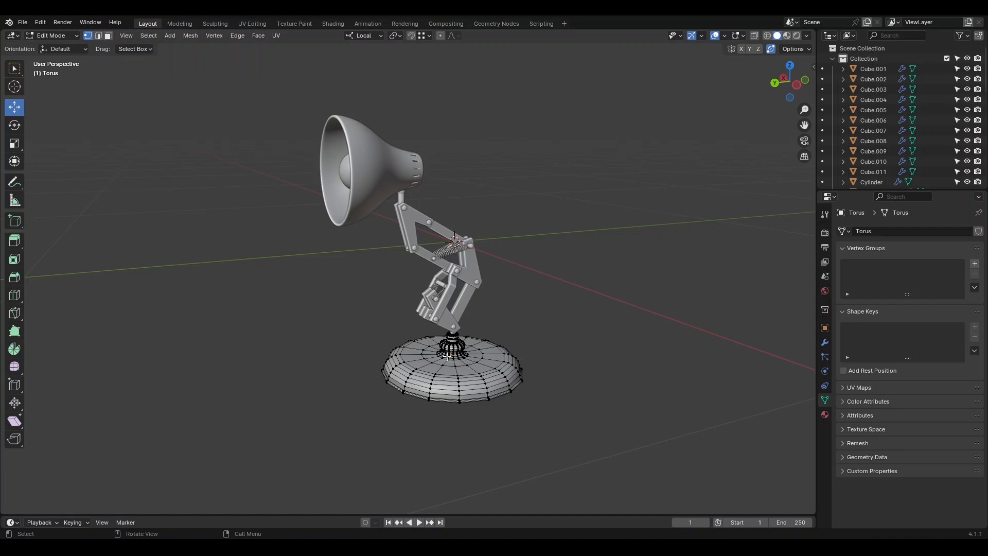
Switch to Bottom view to see the base from directly underneath
key("alt")
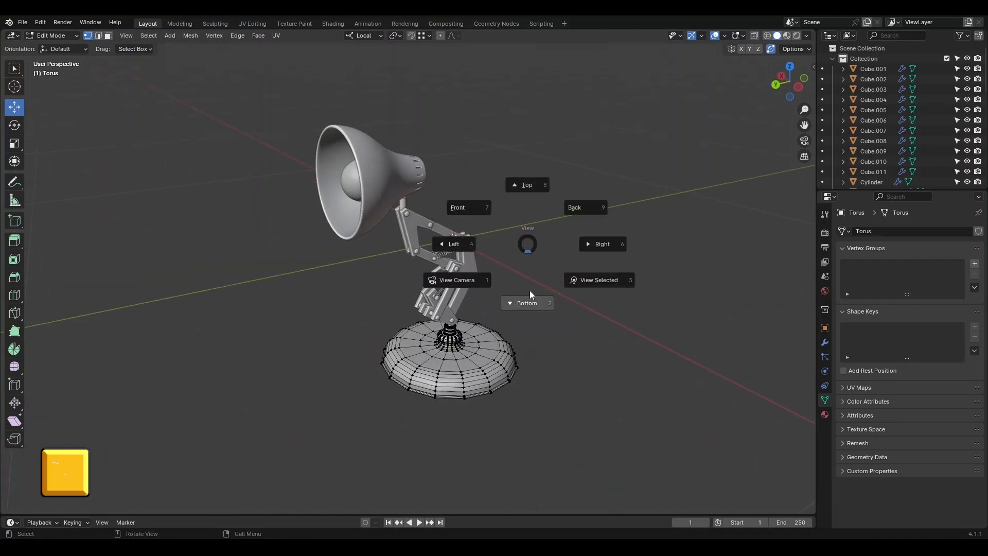
left_click(527, 302)
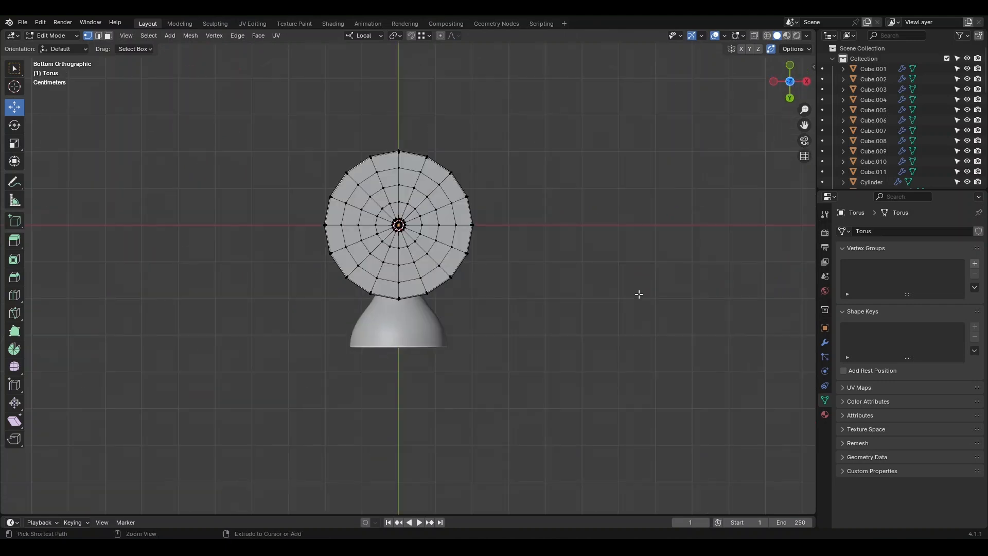
mouse_move(424, 236)
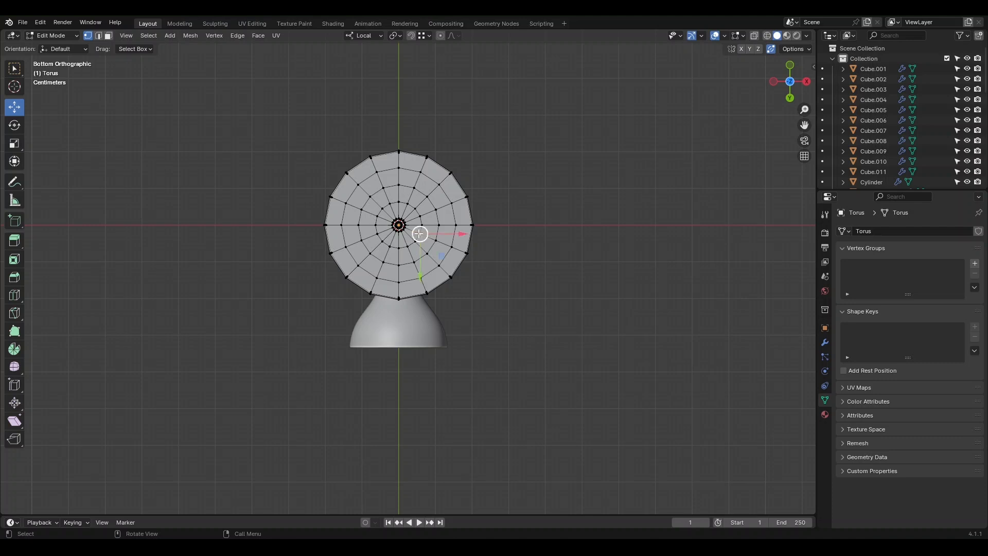
Select the inner vertex ring on the base's underside and bring up the Snap menu
key("Alt")
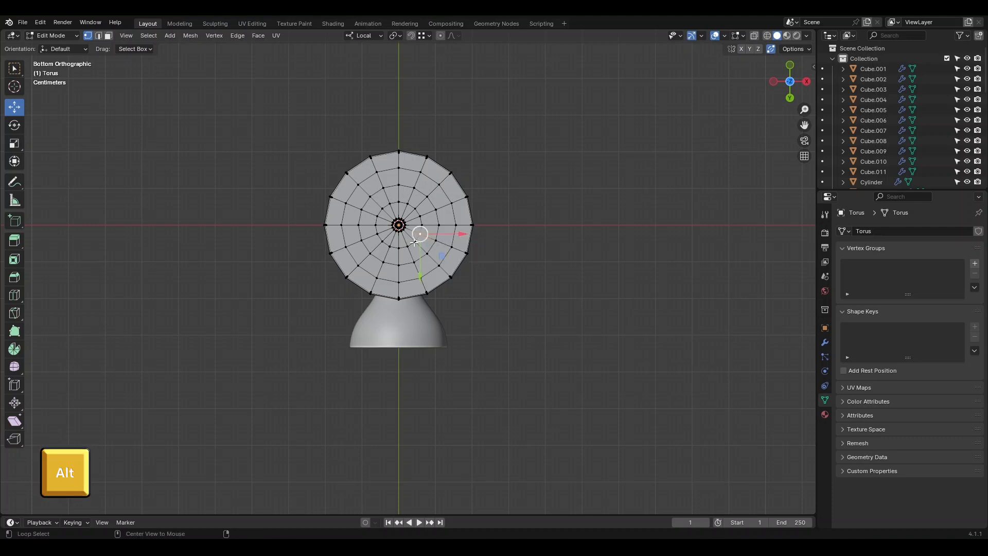
left_click(418, 235)
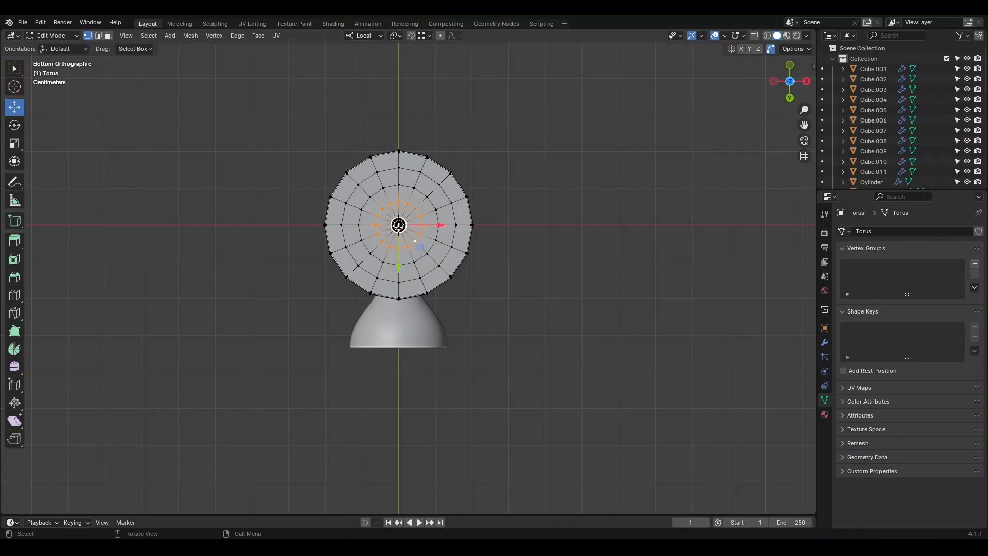
mouse_move(463, 229)
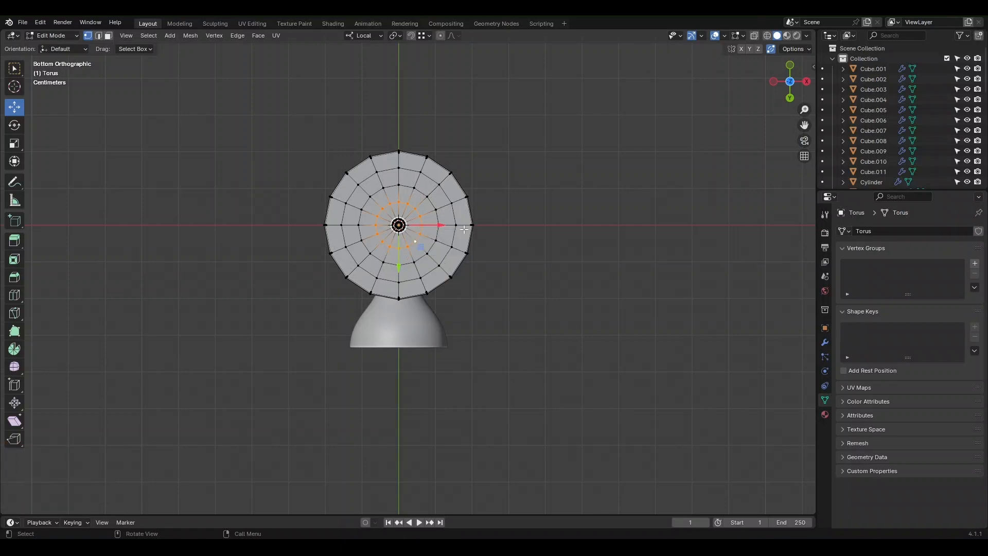
key("shift+s")
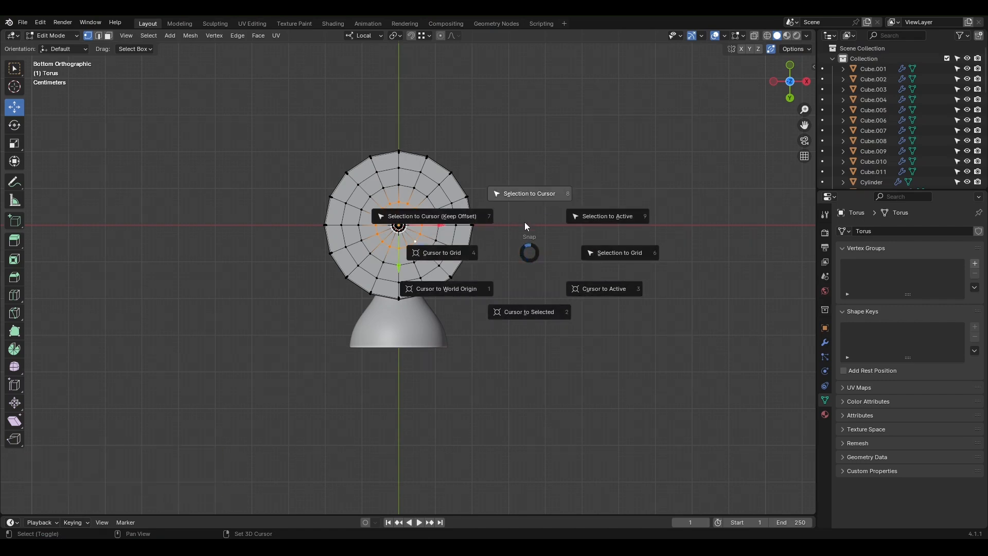
mouse_move(515, 311)
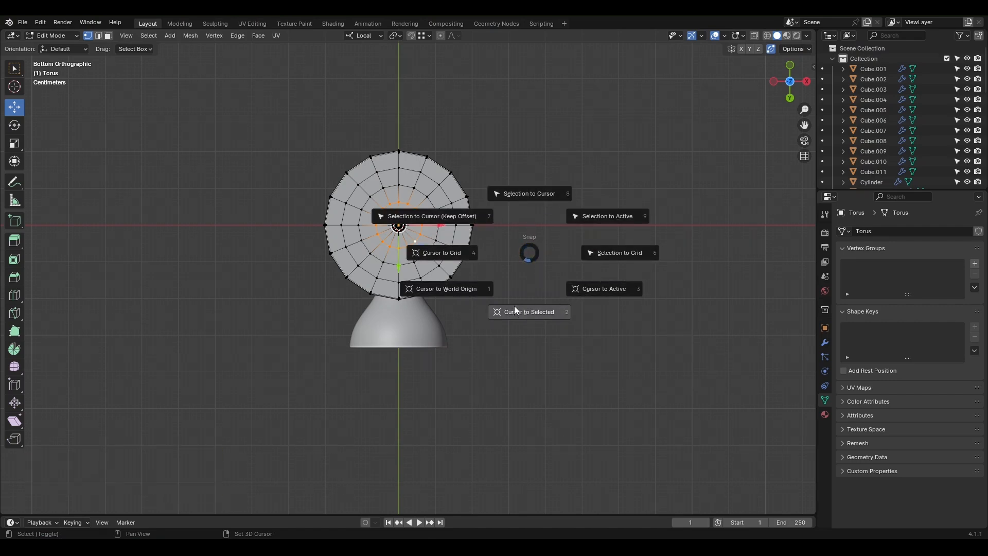
mouse_move(517, 310)
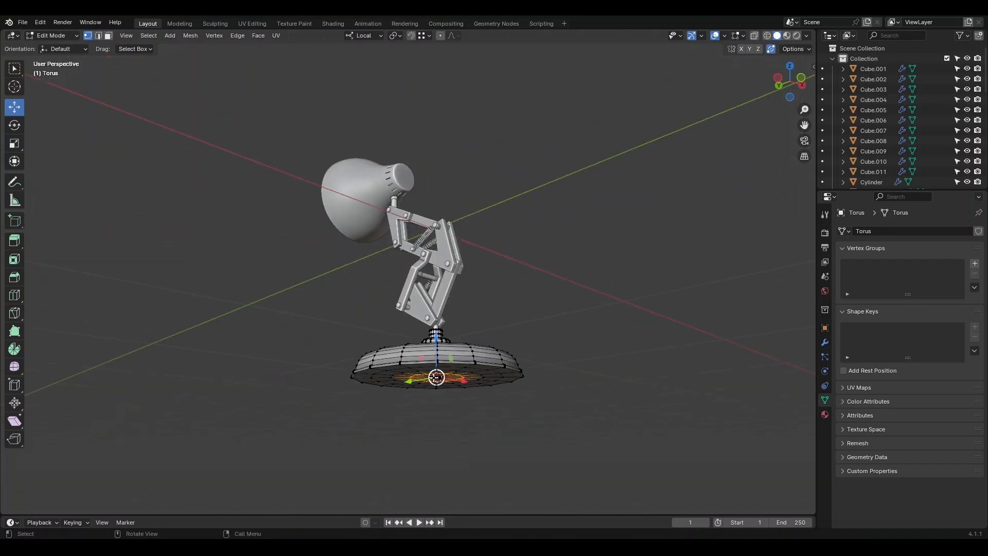
Return to Object Mode and set every lamp part's origin to the 3D cursor
left_click(50, 35)
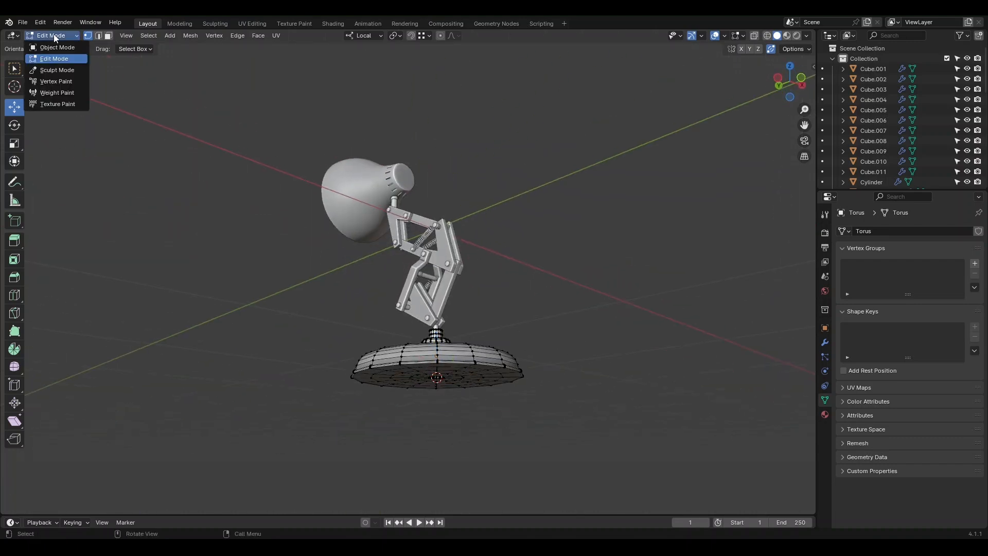
key("Tab")
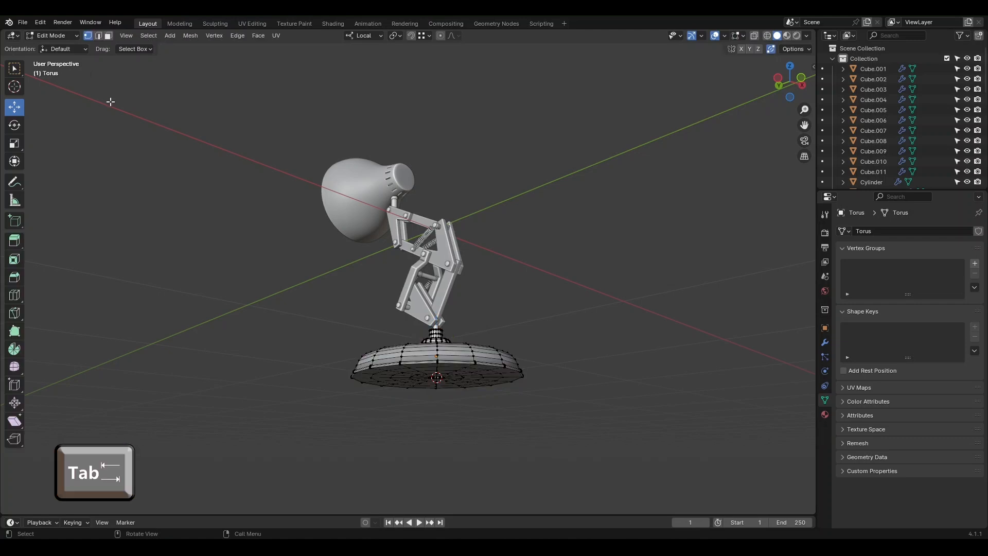
key("Tab")
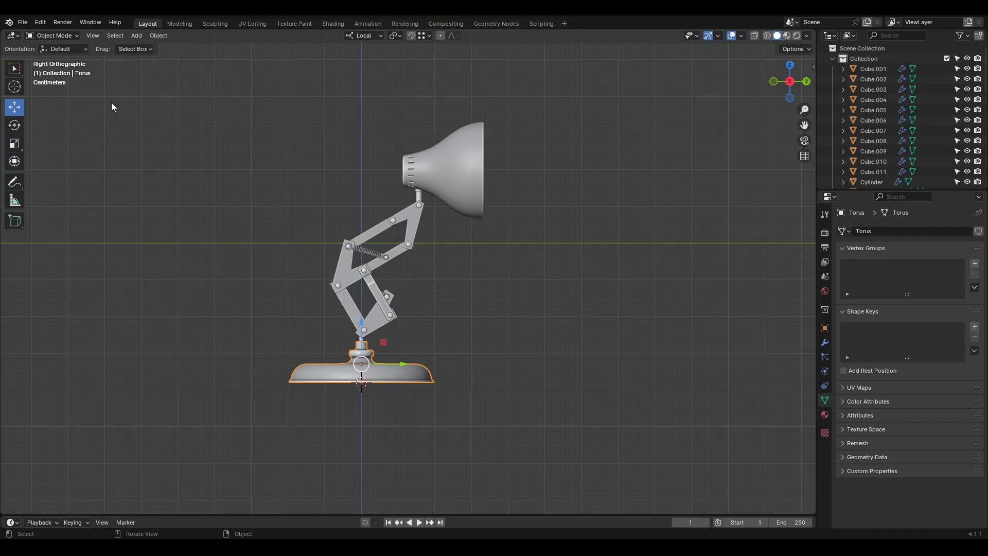
mouse_move(371, 369)
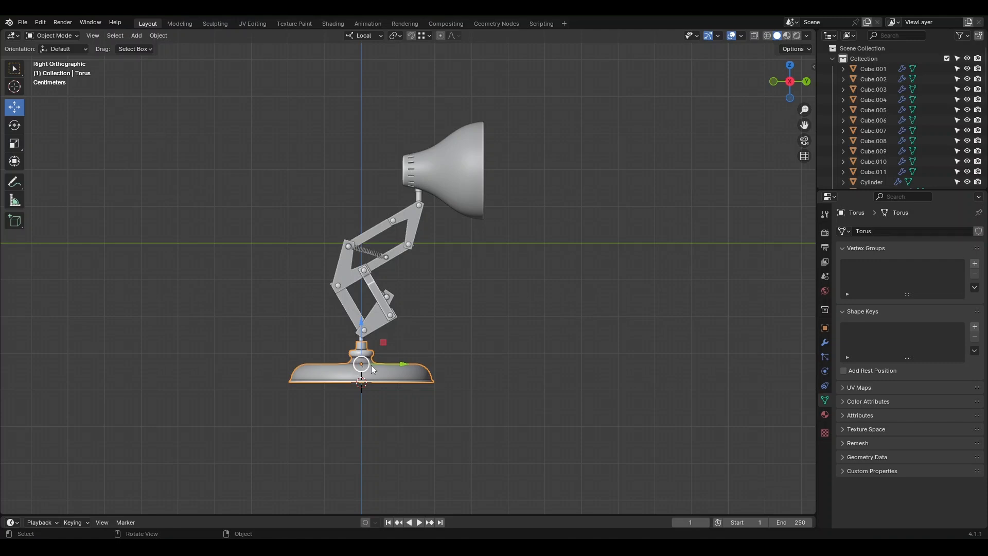
mouse_move(341, 330)
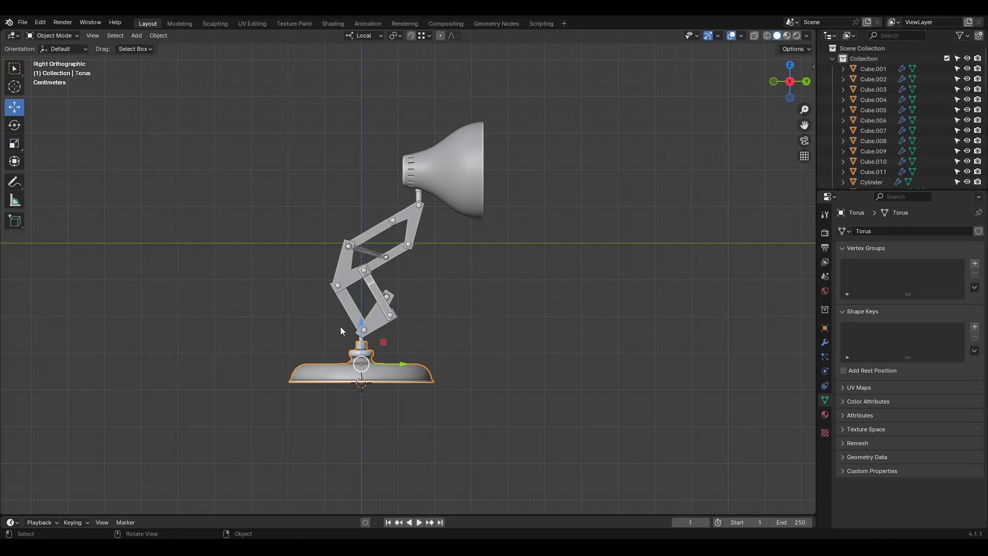
mouse_move(365, 381)
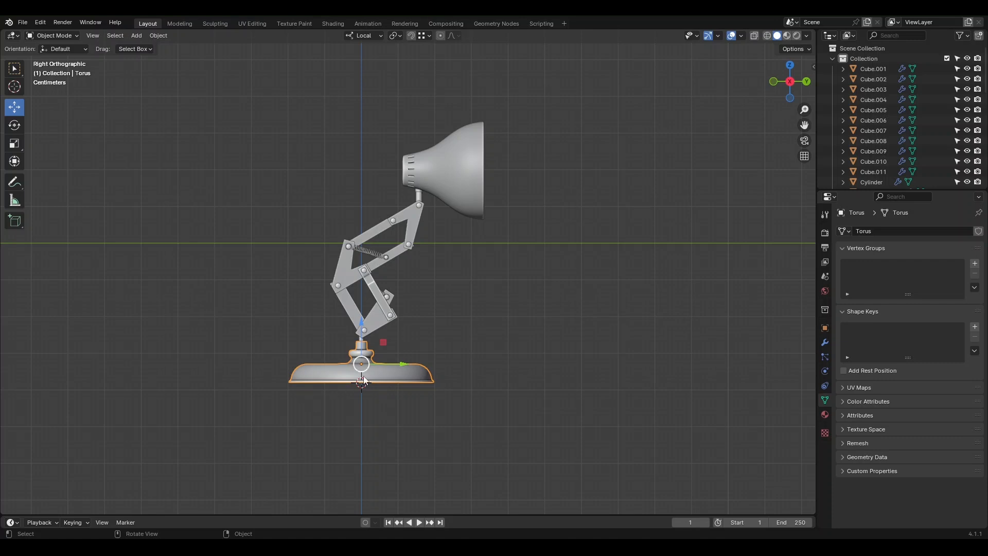
mouse_move(363, 377)
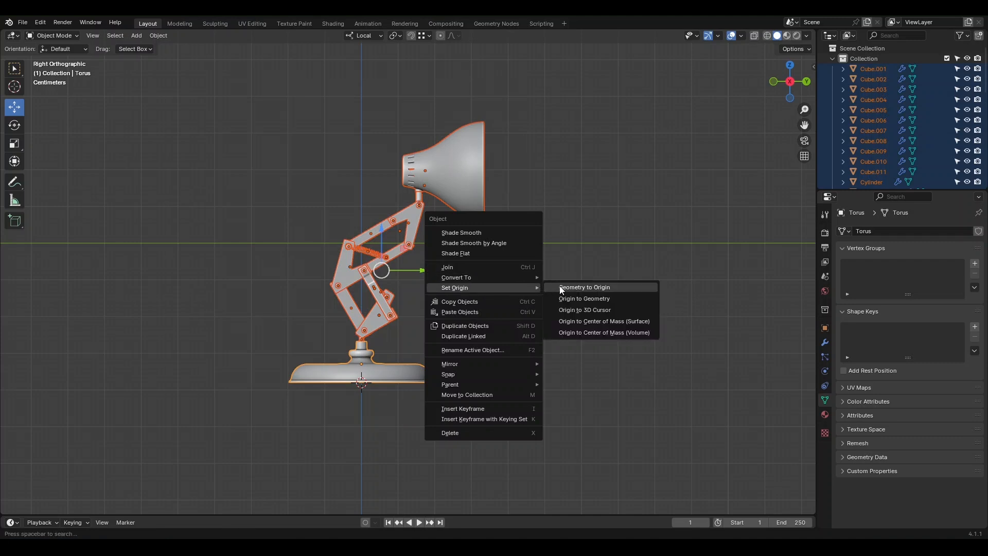
mouse_move(576, 310)
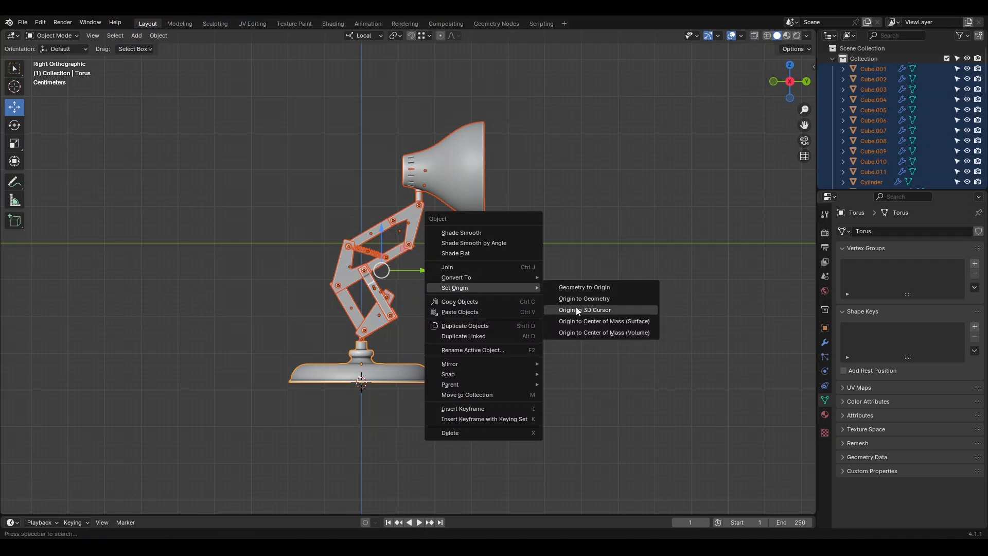
left_click(585, 309)
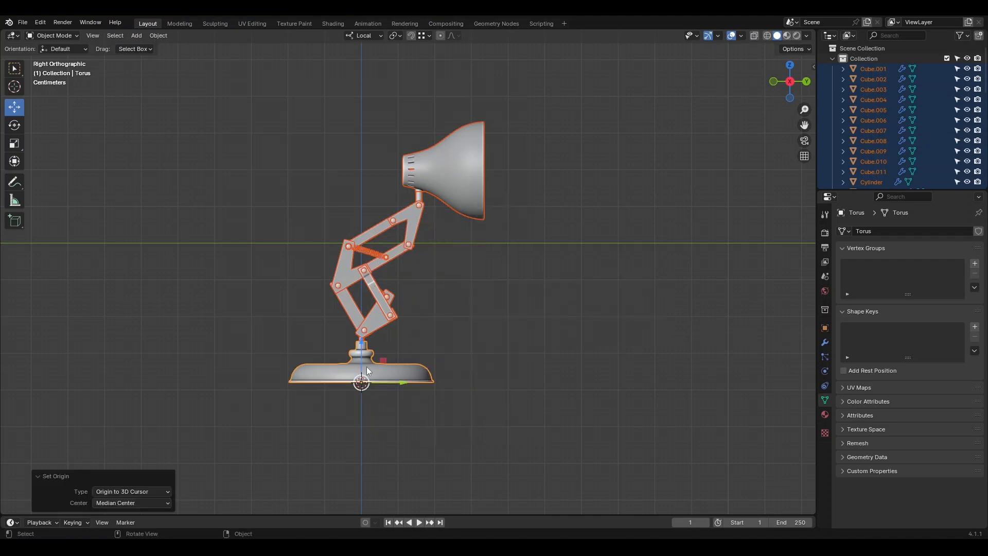
mouse_move(529, 326)
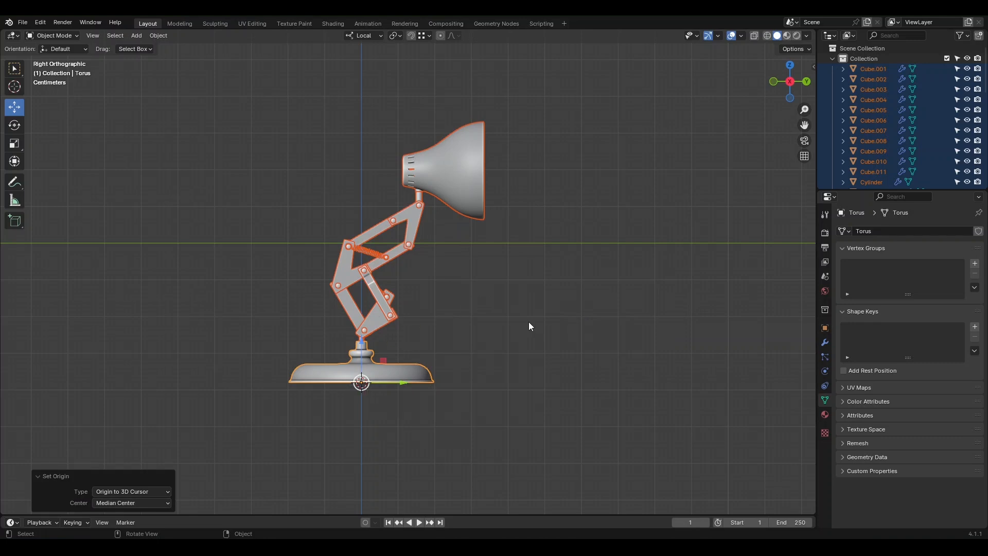
Snap all selected lamp parts to the cursor so the base rests at the world origin
key("shift+s")
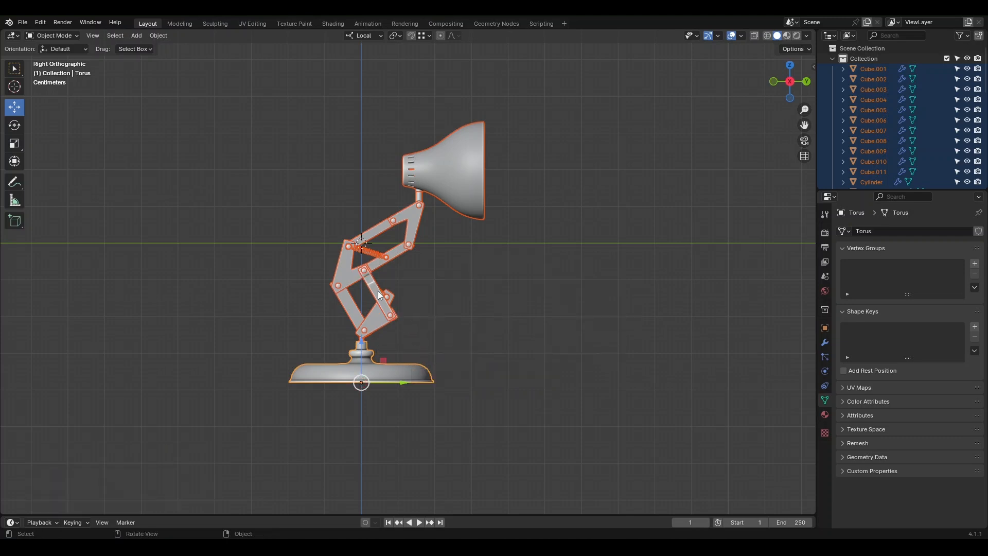
key("shift+s")
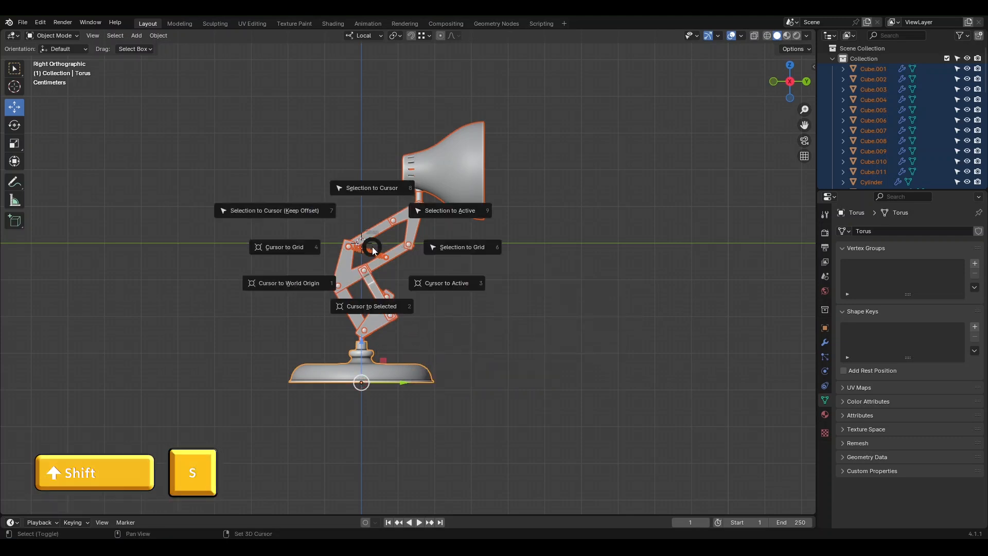
mouse_move(372, 187)
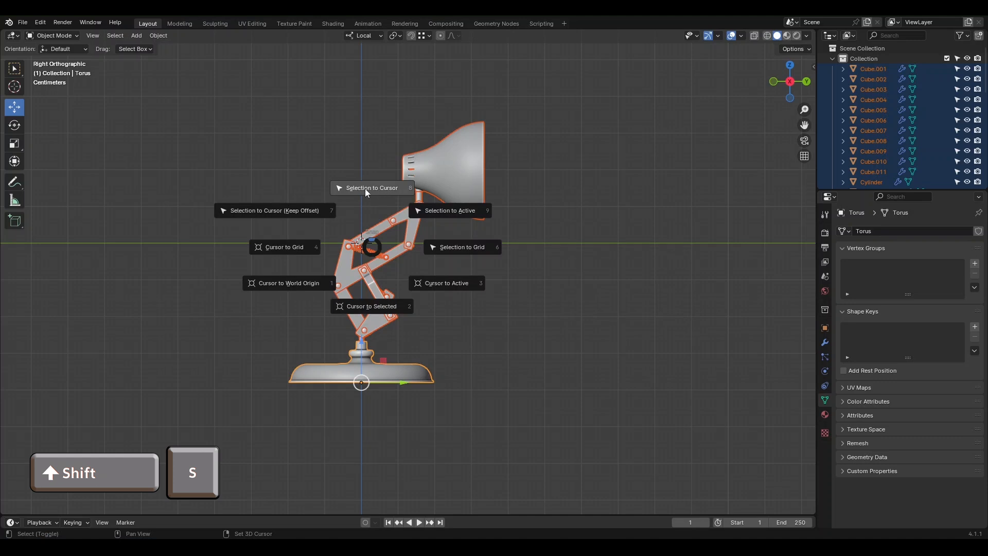
left_click(372, 188)
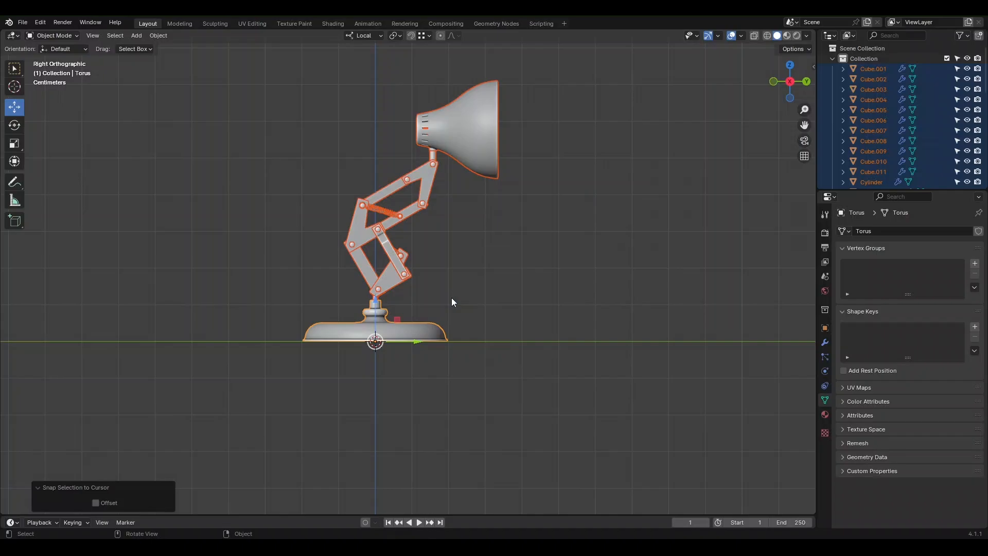
mouse_move(531, 224)
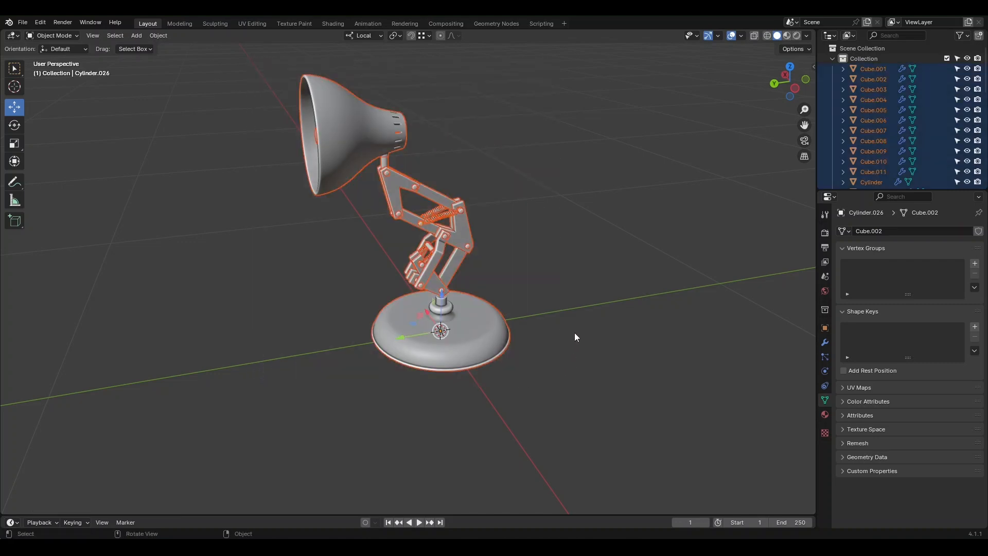
Rotate the whole lamp 180 degrees around the Z axis
key("r")
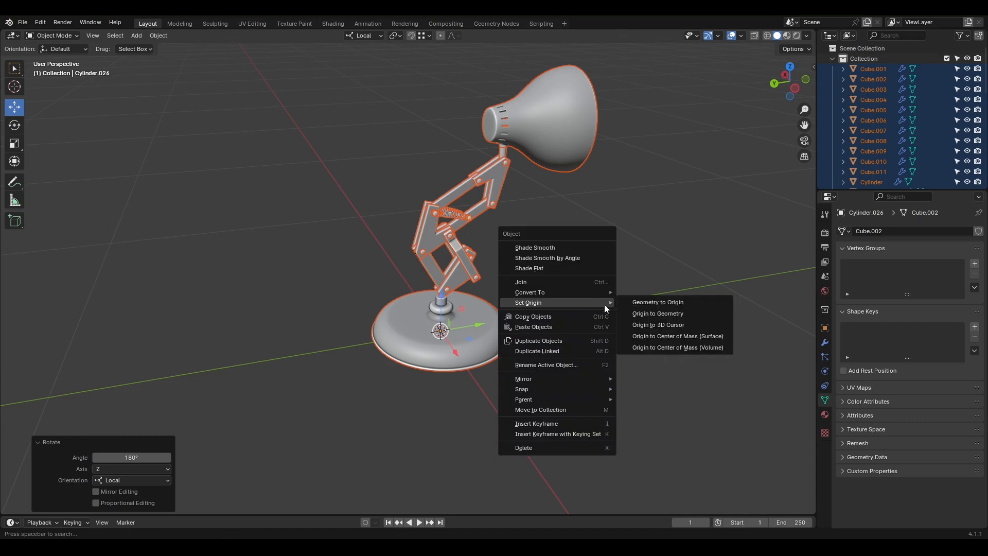
mouse_move(652, 313)
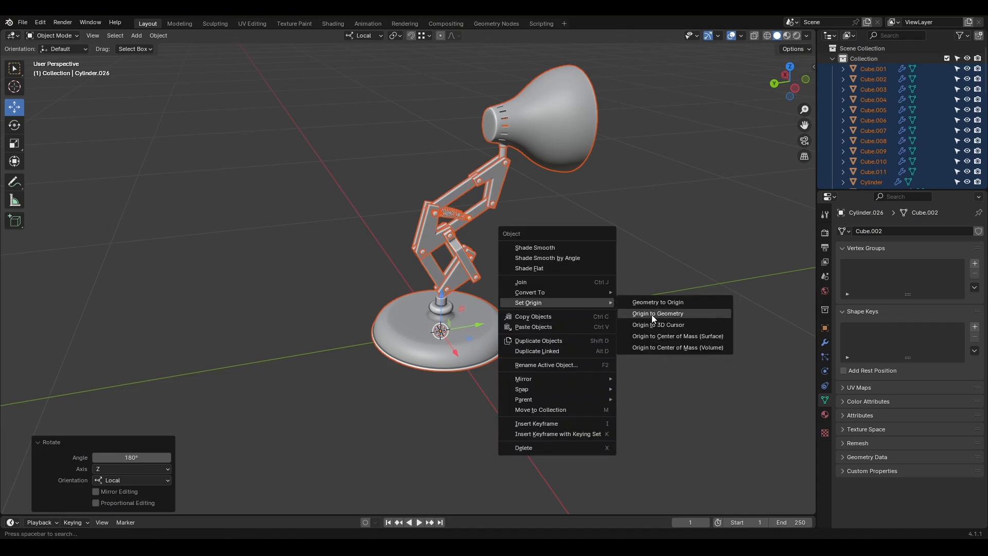
Set each lamp part's origin back to its own geometry centre
left_click(658, 313)
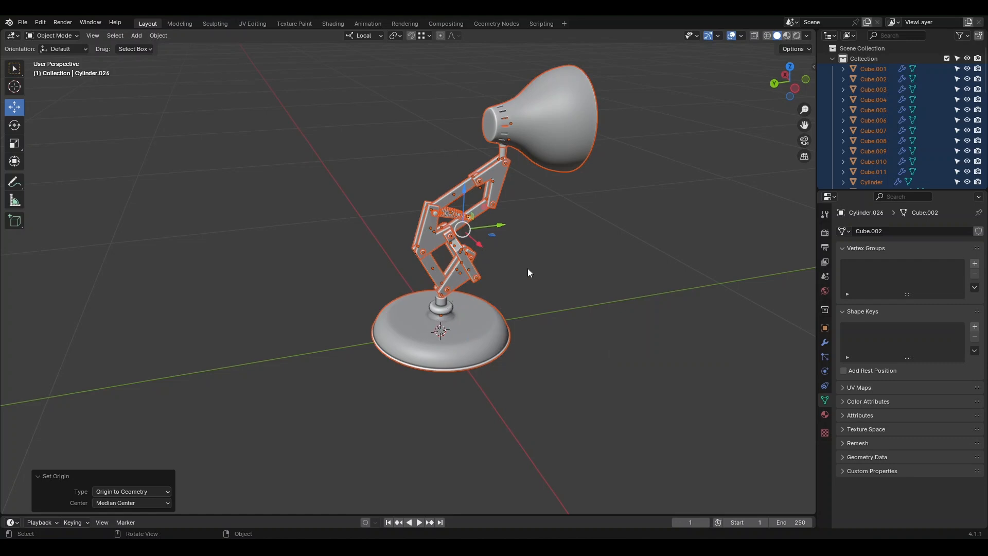
mouse_move(577, 273)
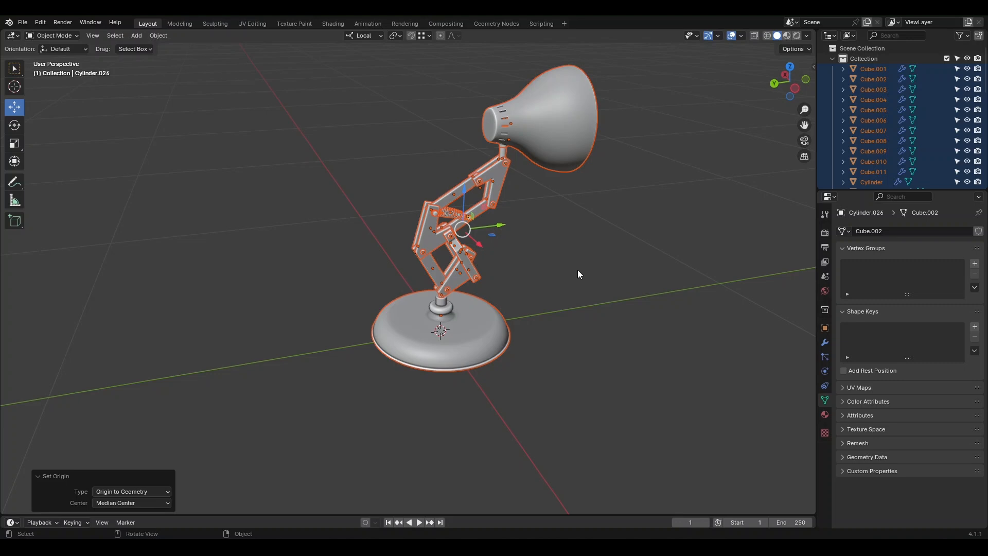
Save the scene over the existing Luxo JR-03blend-Recording.blend file
left_click(23, 21)
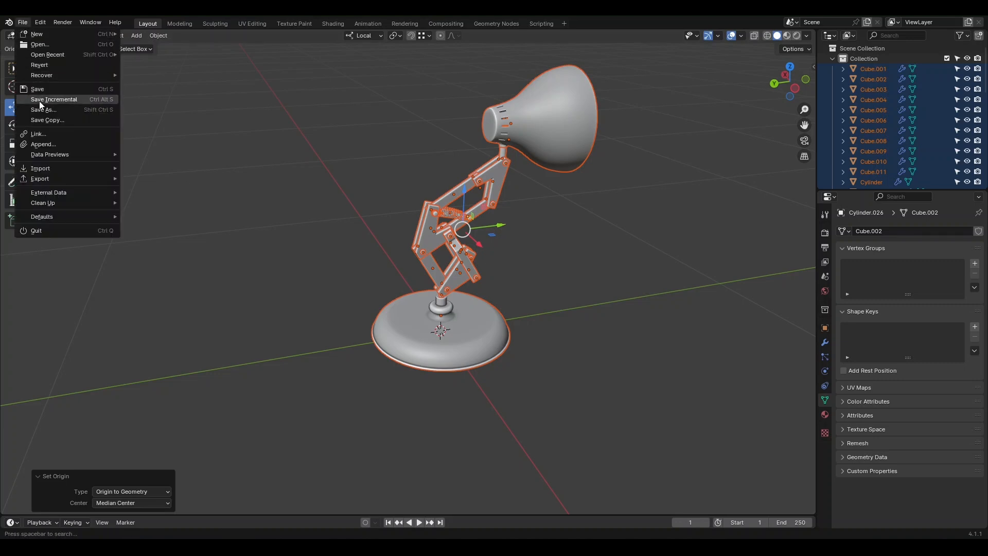
left_click(43, 110)
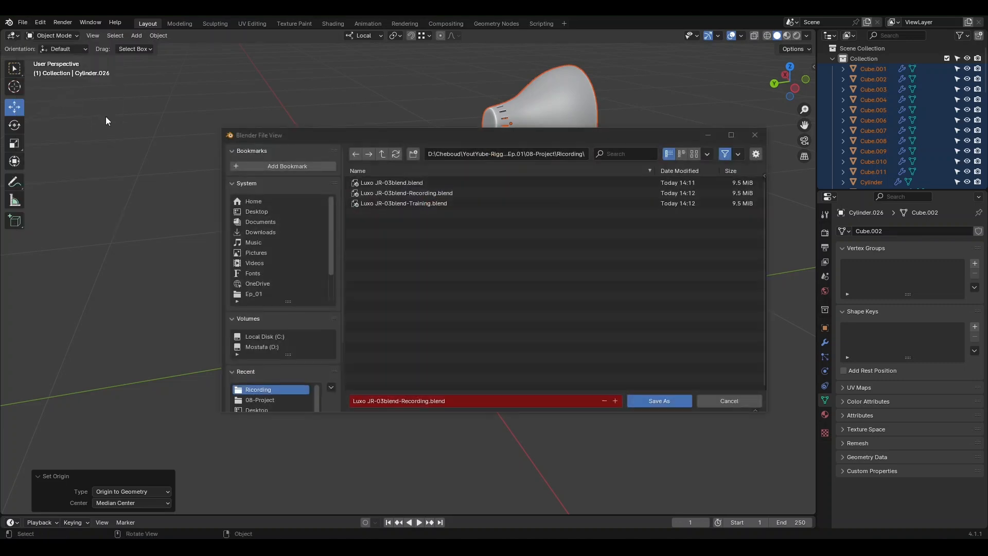
left_click(406, 192)
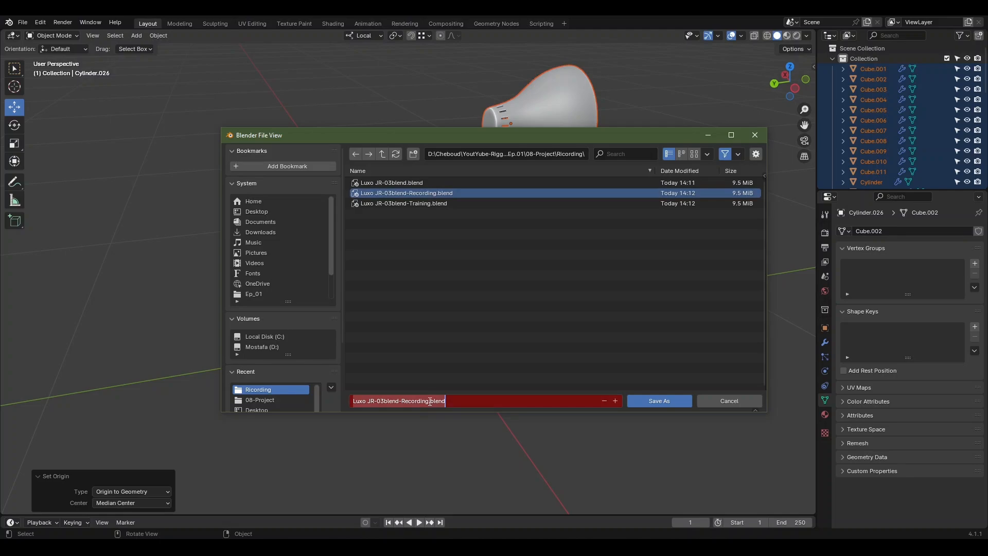
left_click(658, 400)
type("Base_GEO")
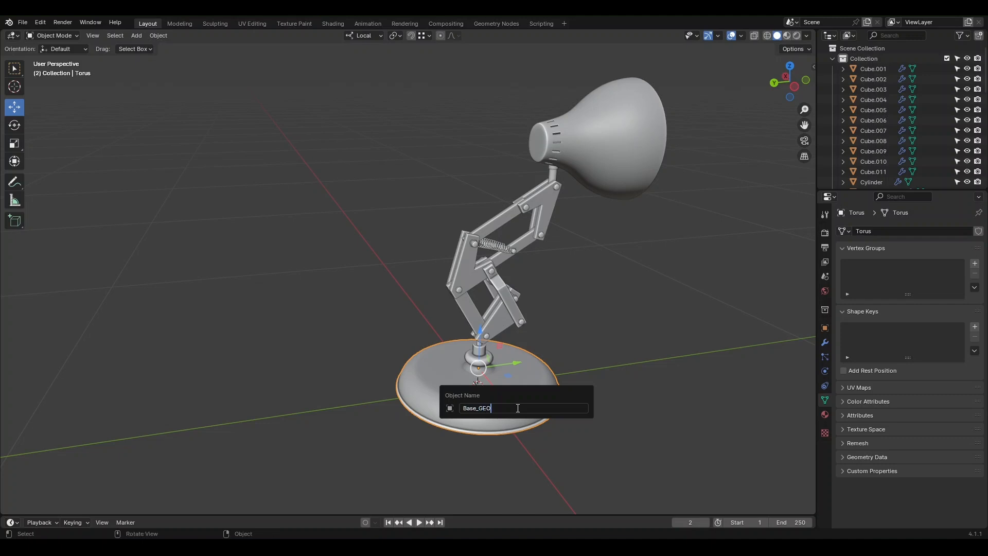
Rename the active arm part with a Linkage_ name and select the next linkage piece
key("Return")
type("L")
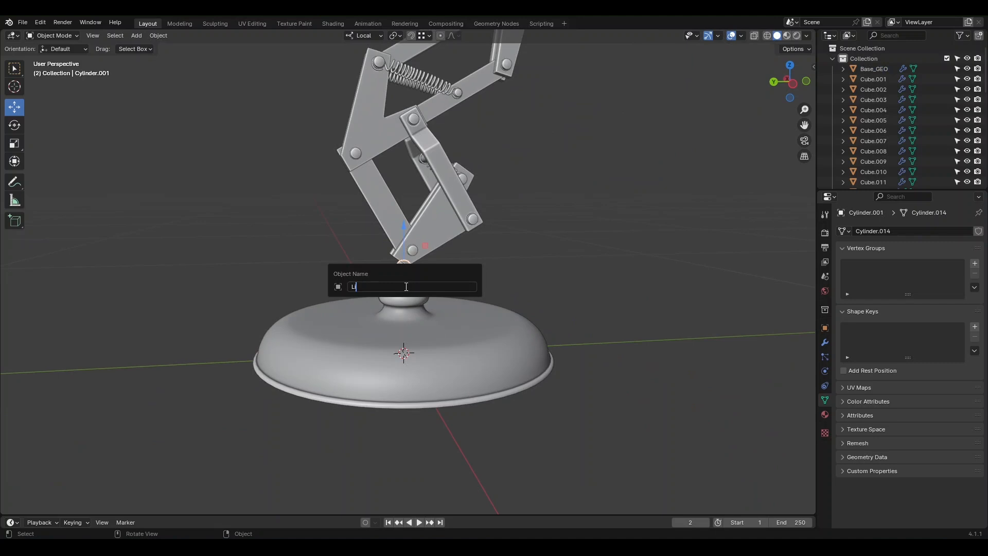
type("inkage_")
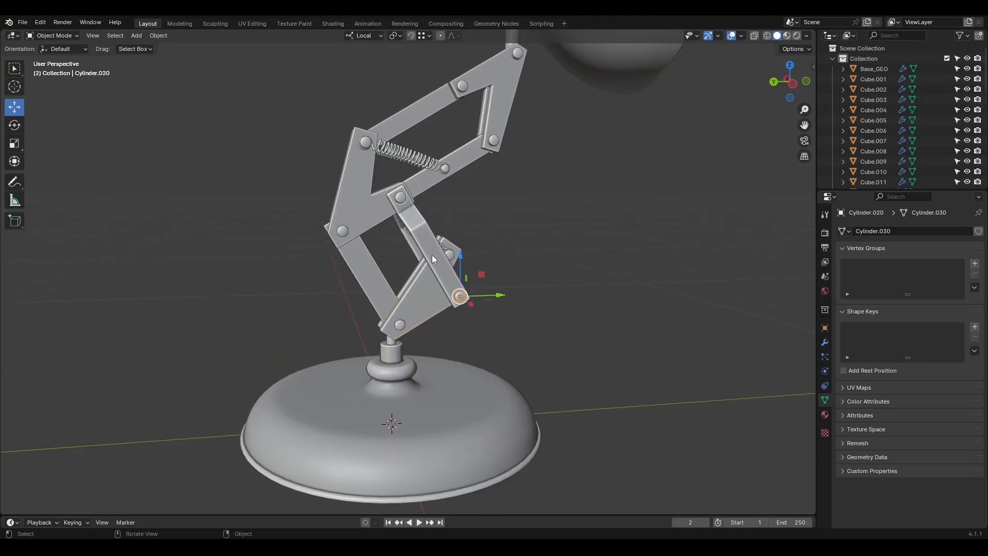
left_click(412, 230)
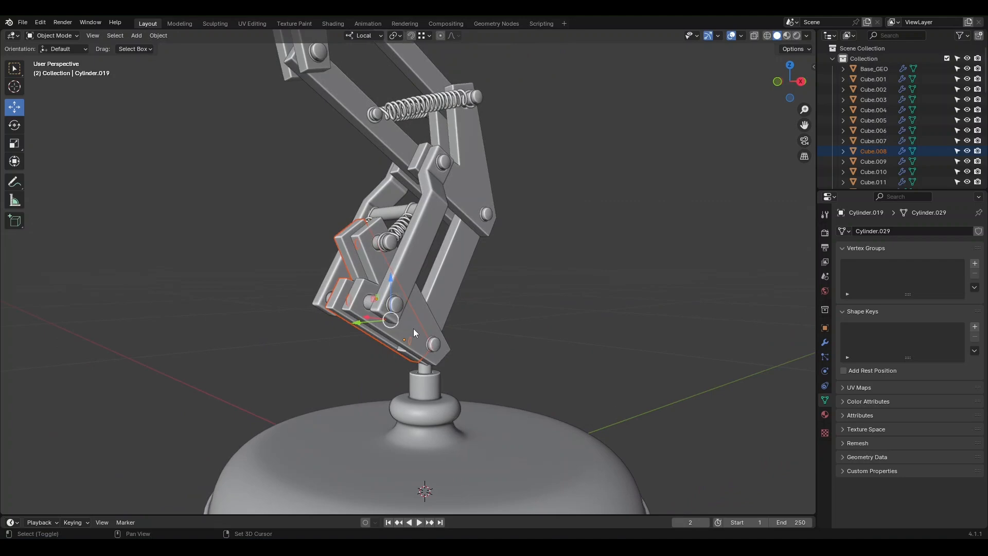
Apply the Bevel modifier on the Cube.008 arm plate from Modifier Properties
right_click(413, 321)
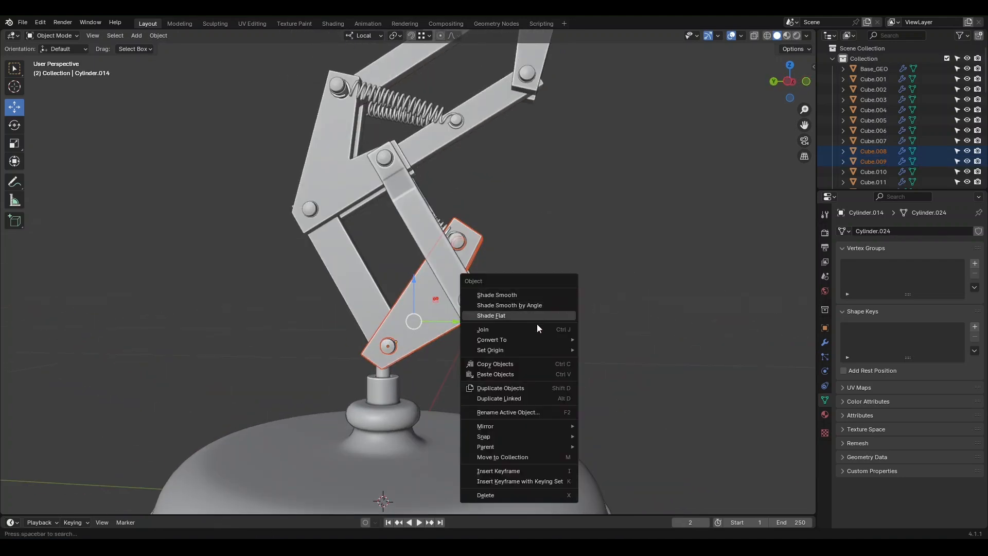
mouse_move(532, 329)
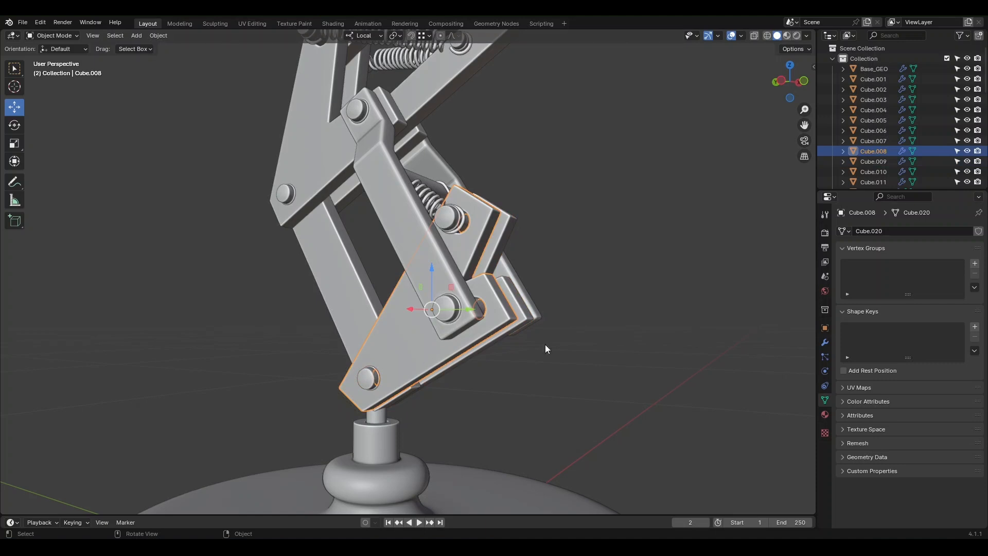
left_click(824, 342)
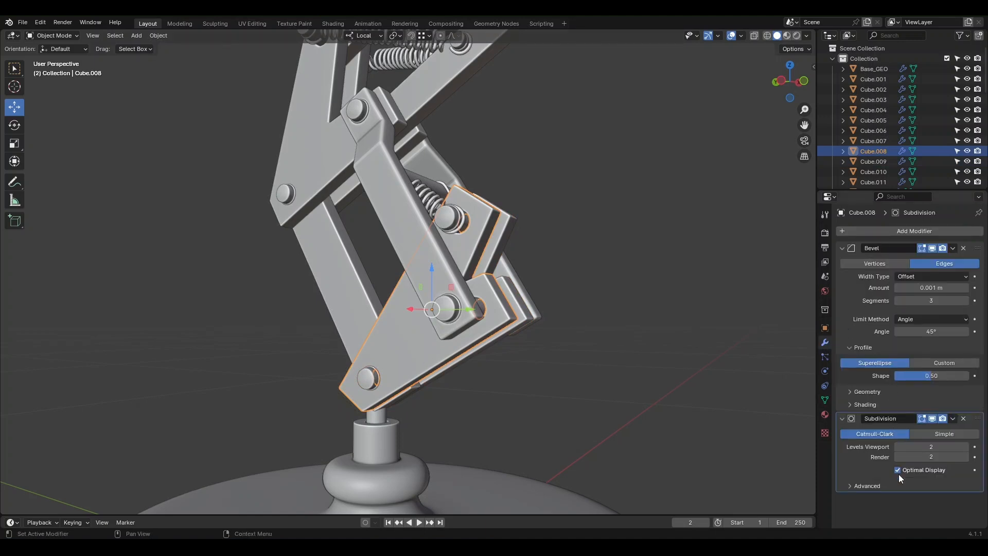
left_click(953, 248)
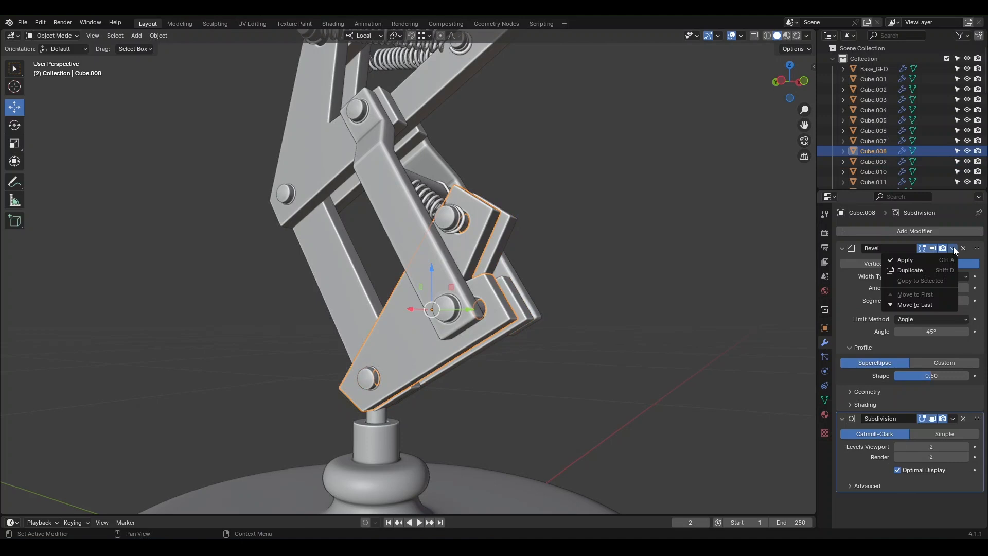
left_click(904, 259)
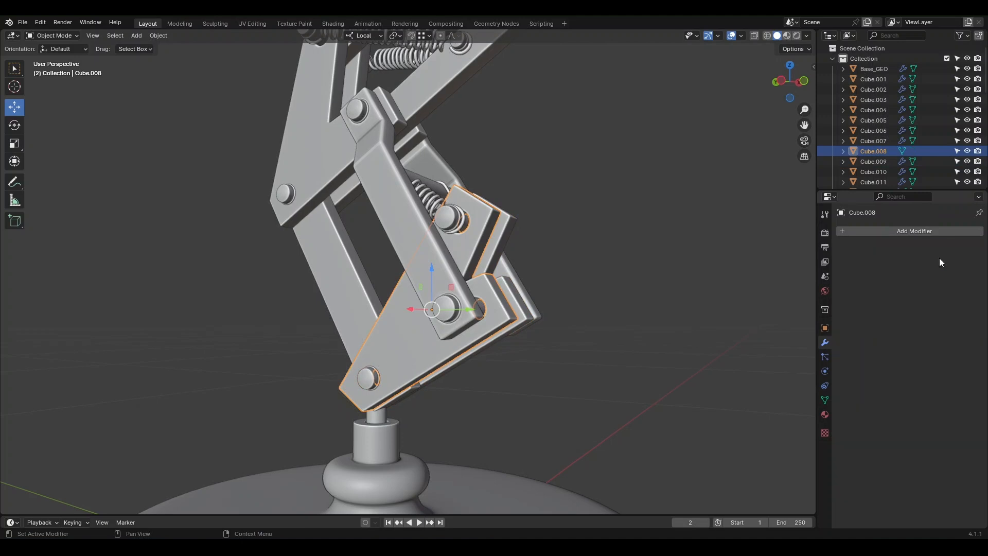
Select the joint pins at the arm's lower and upper ends
left_click(368, 378)
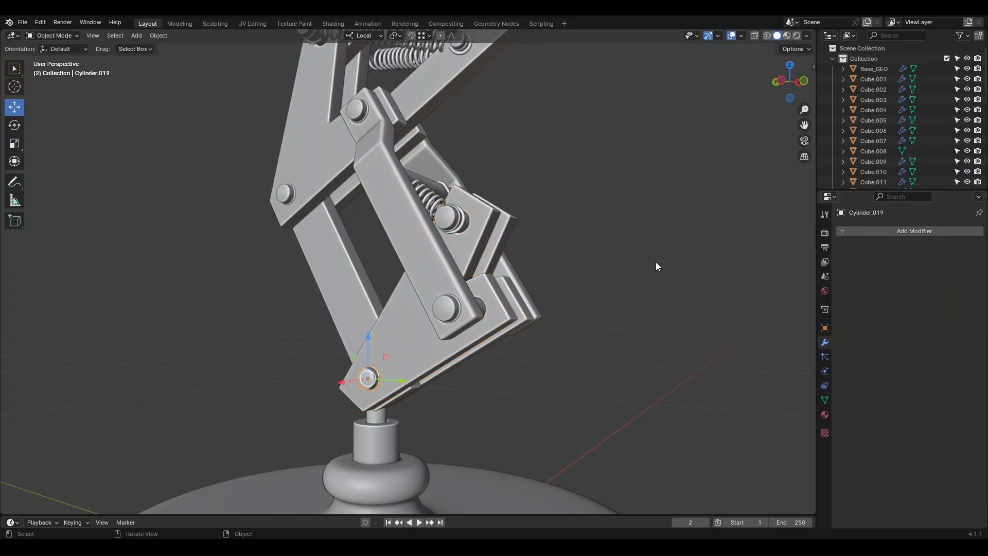
left_click(285, 192)
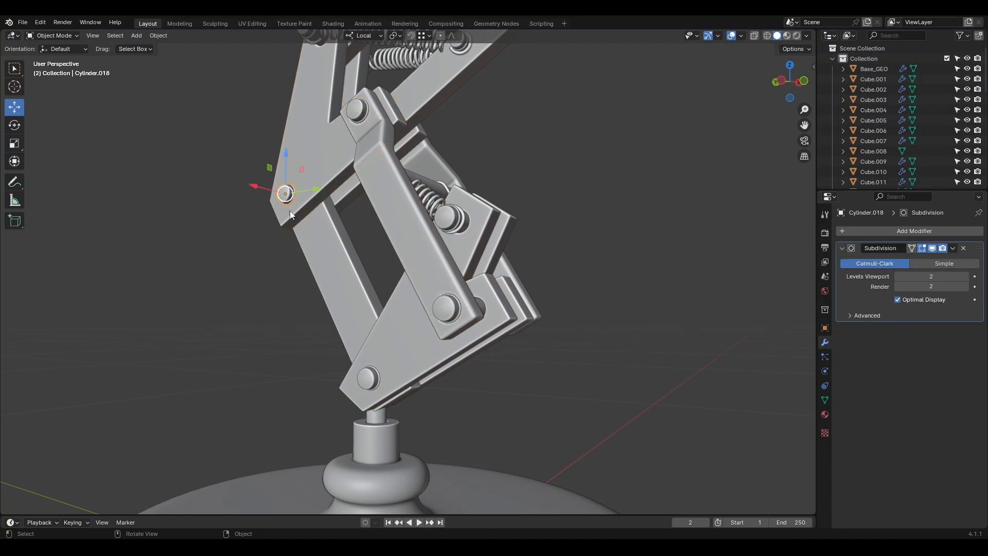
left_click(441, 190)
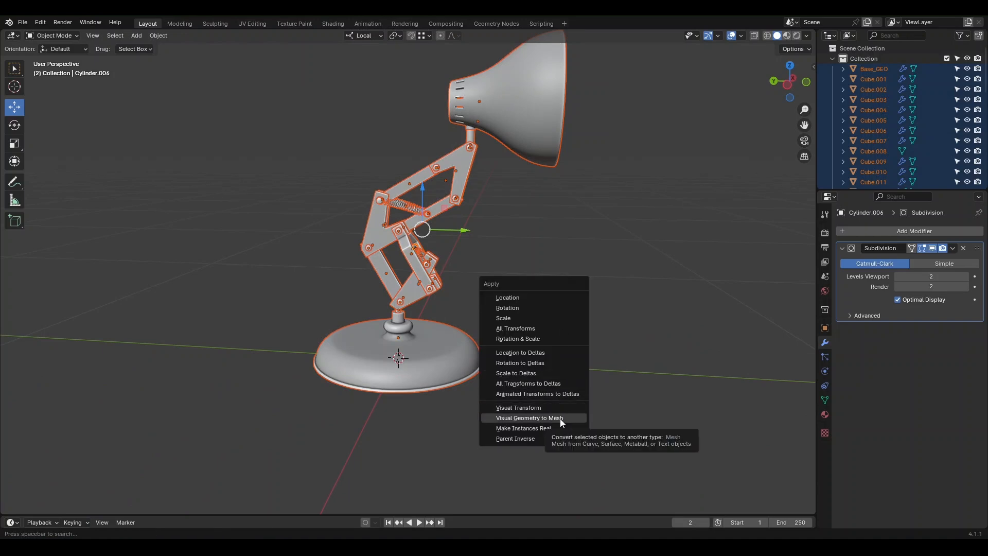
Convert every selected lamp part's modifiers into plain mesh via Visual Geometry to Mesh
left_click(529, 418)
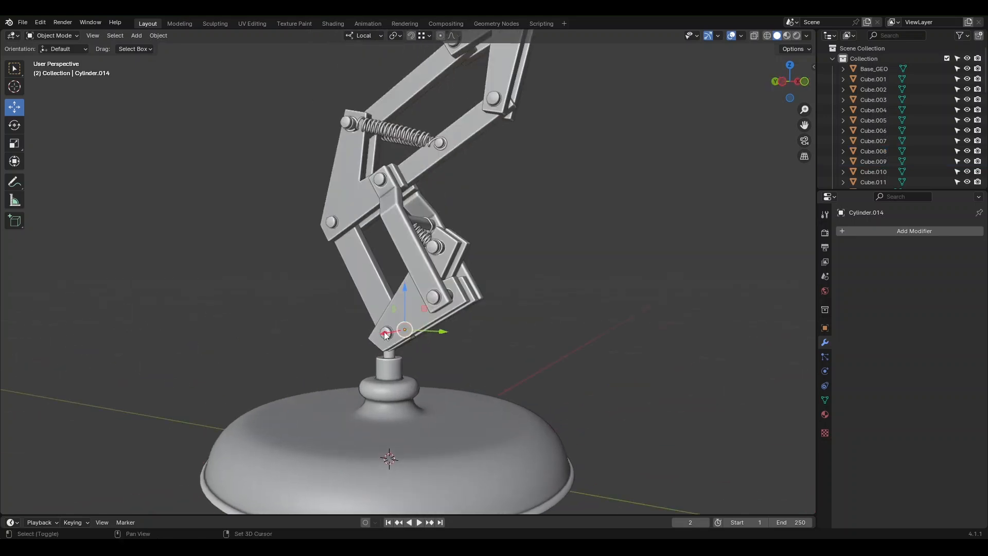
Join Cube.008 into Cube.009, then trial-rotate the plate at its hinge and cancel
key("shift+s")
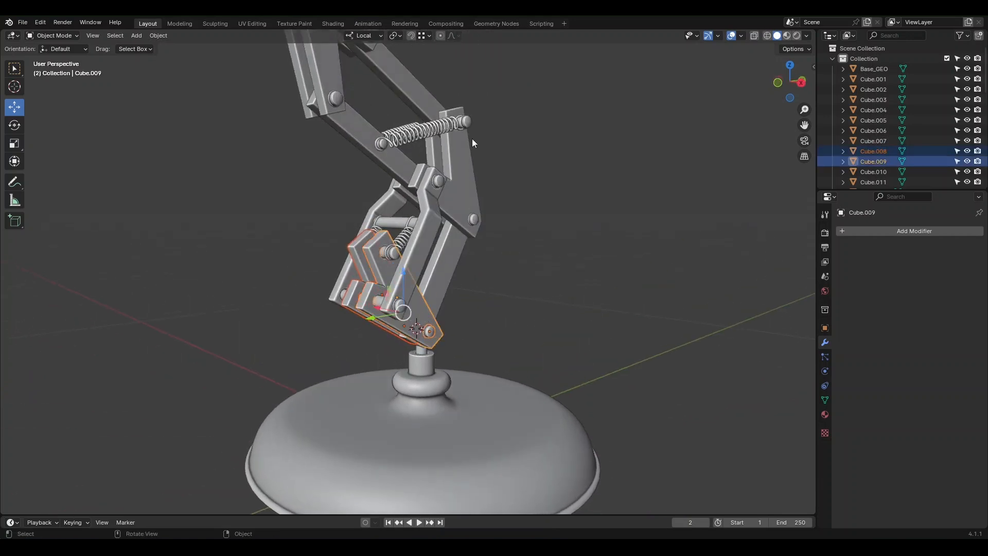
left_click(394, 35)
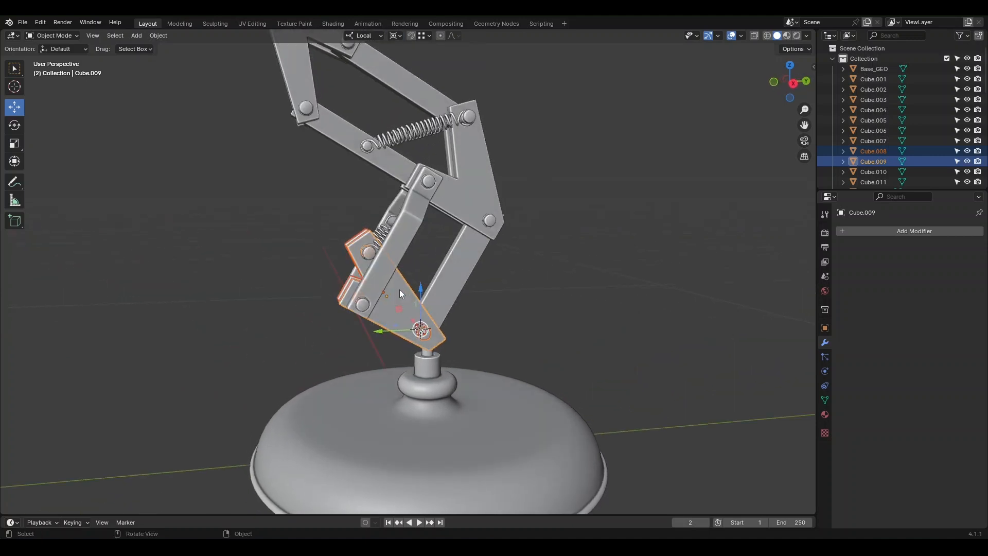
key("r")
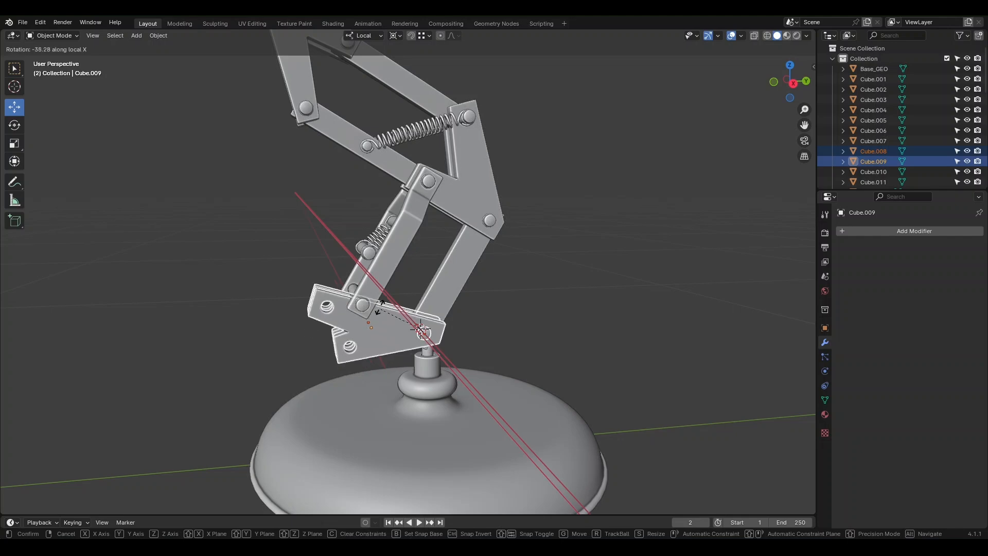
mouse_move(416, 331)
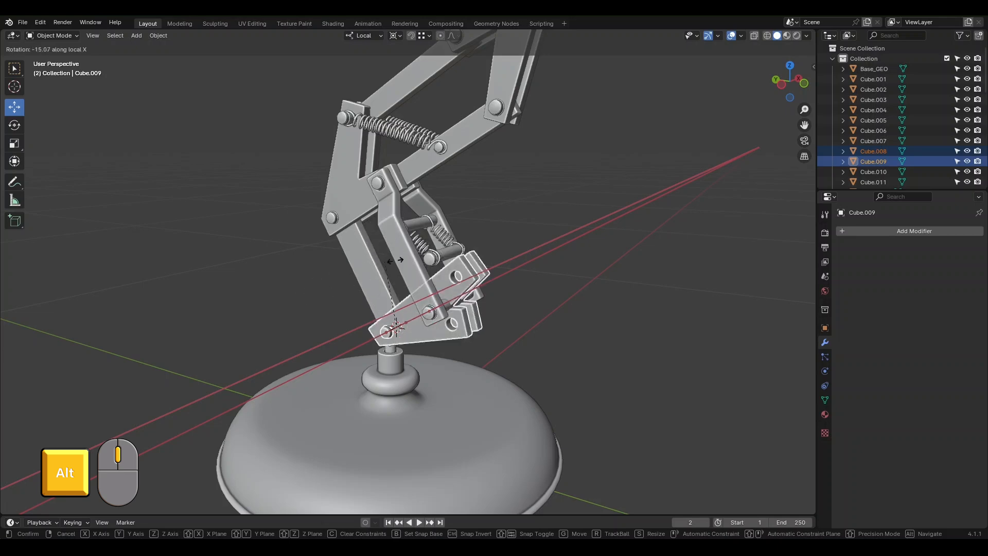
key("Escape")
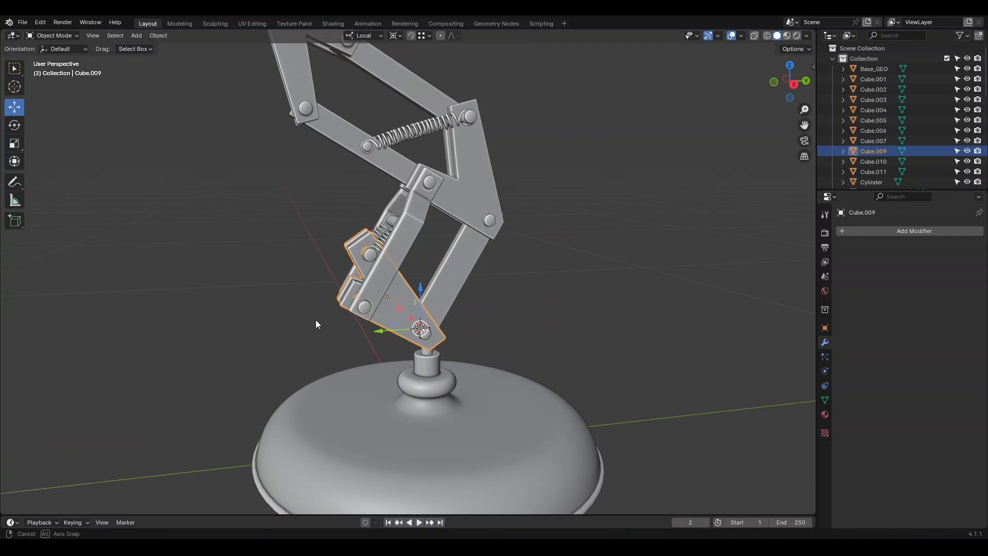
Rename the back arm and side arm pieces to BackArm_GEO and Top_SideArm_GEO
key("F2")
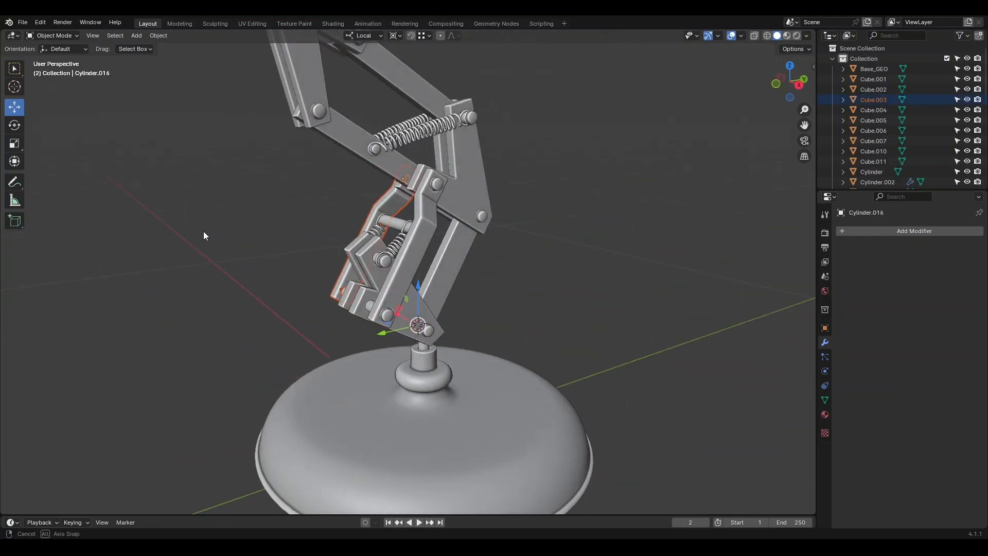
left_click(374, 299)
type("BackAr")
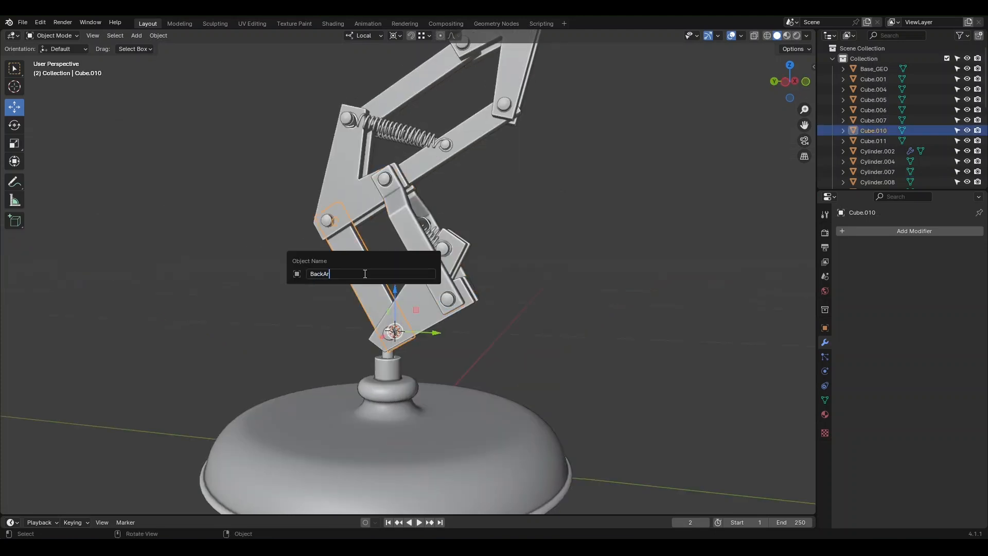
type("m_GEO")
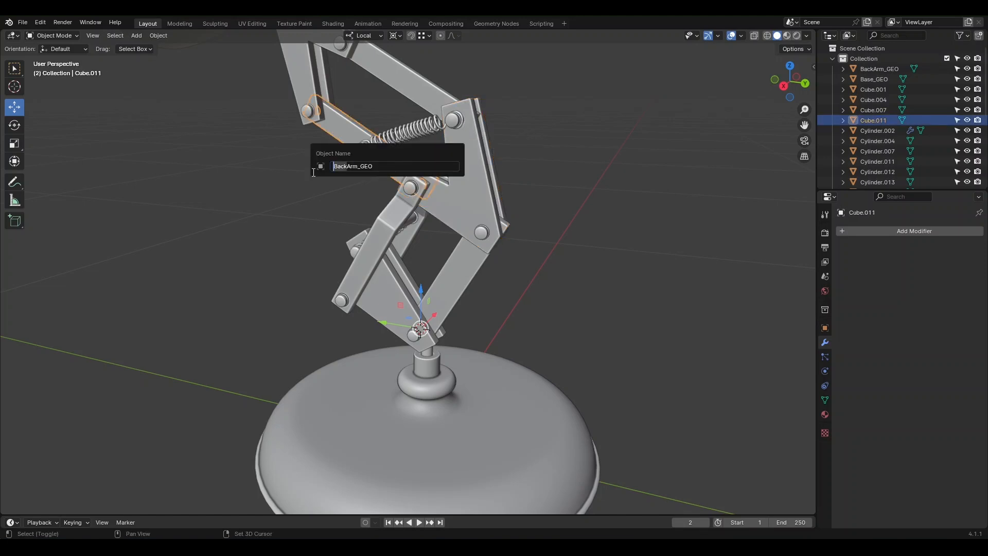
type("Top_SideArm_GEO")
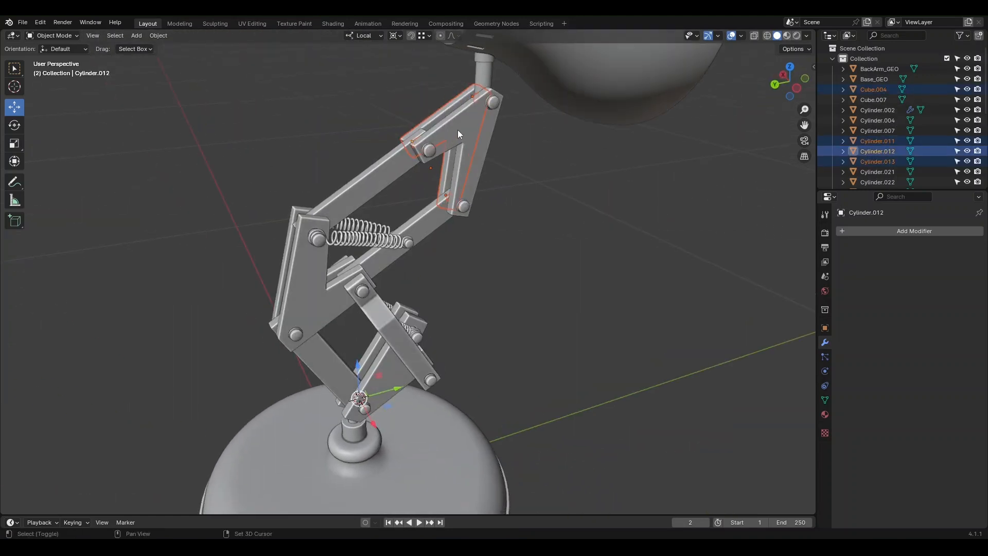
Group the pin and neck post pieces and confirm the Top_Spring_GEO name
left_click(448, 126)
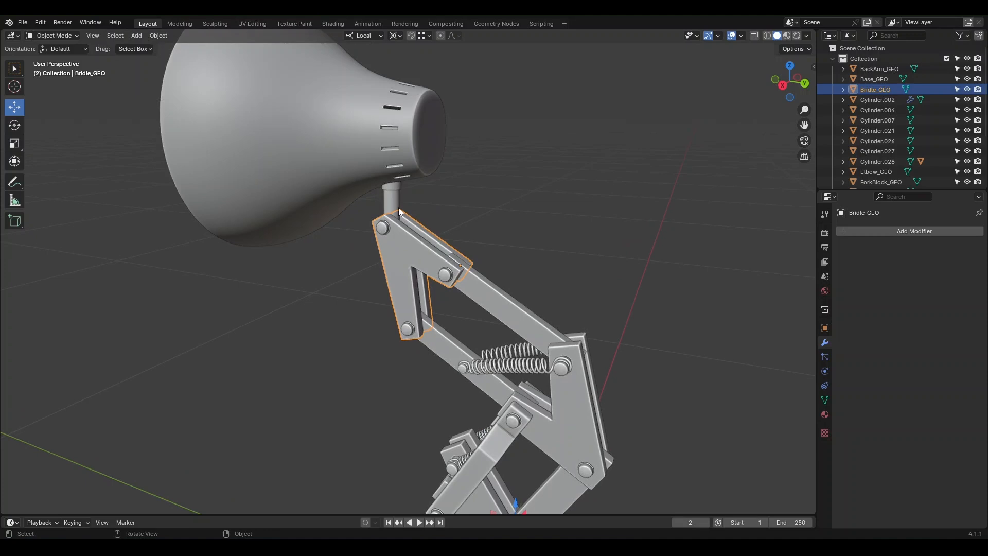
left_click(389, 202)
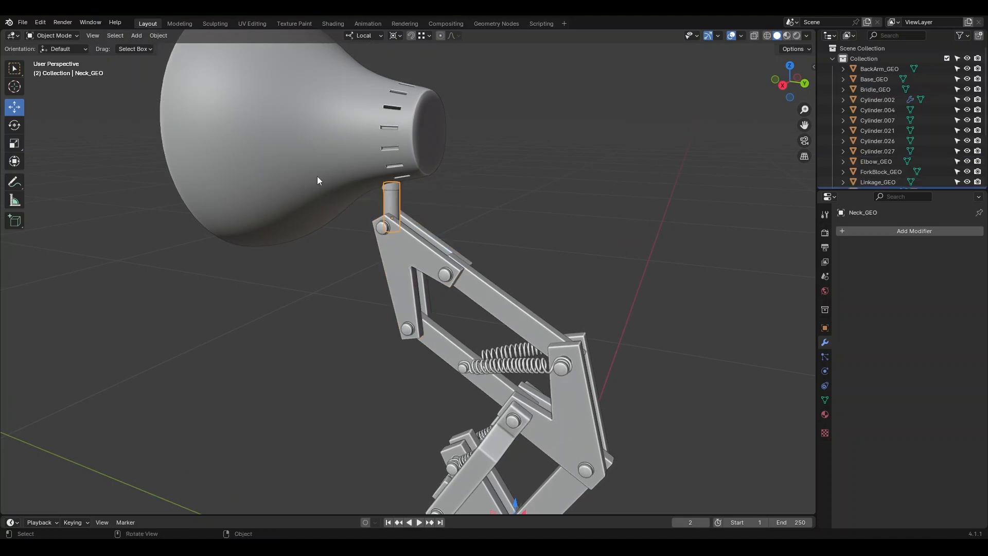
left_click(268, 164)
type("Top_SideArm_GEO")
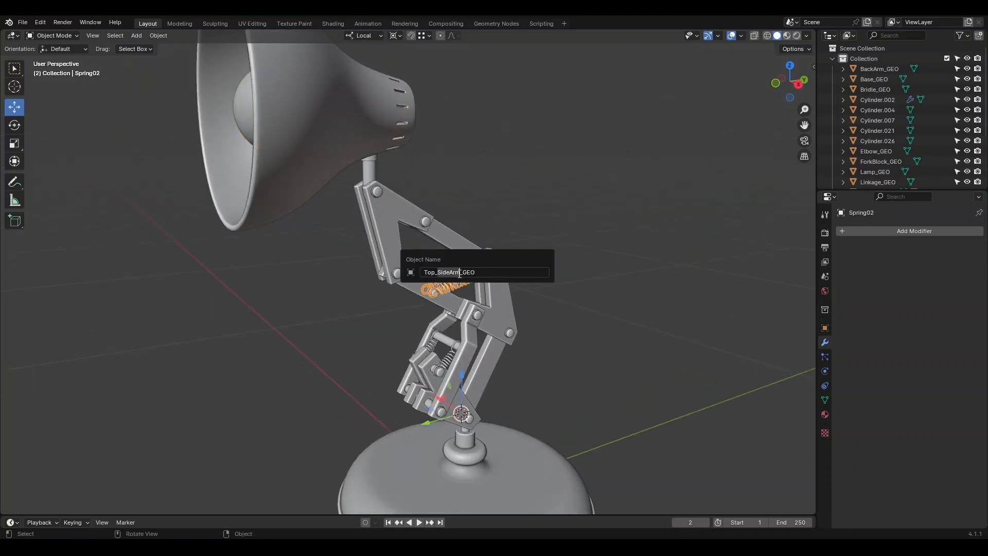
key("Return")
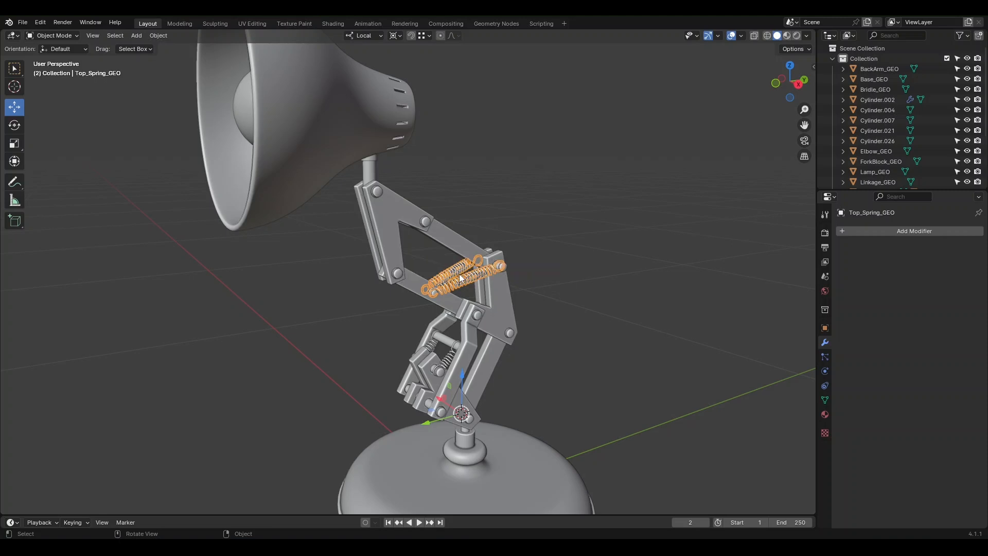